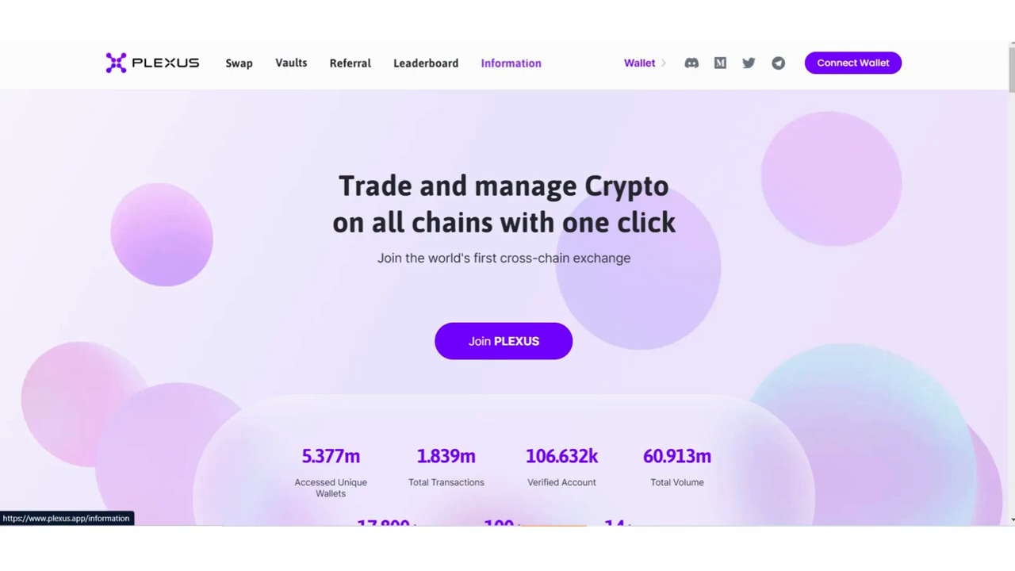
Browse down the homepage from the headline stats through the Referral Event section.
{"action": "scroll", "scroll_direction": "down", "scroll_amount": 3}
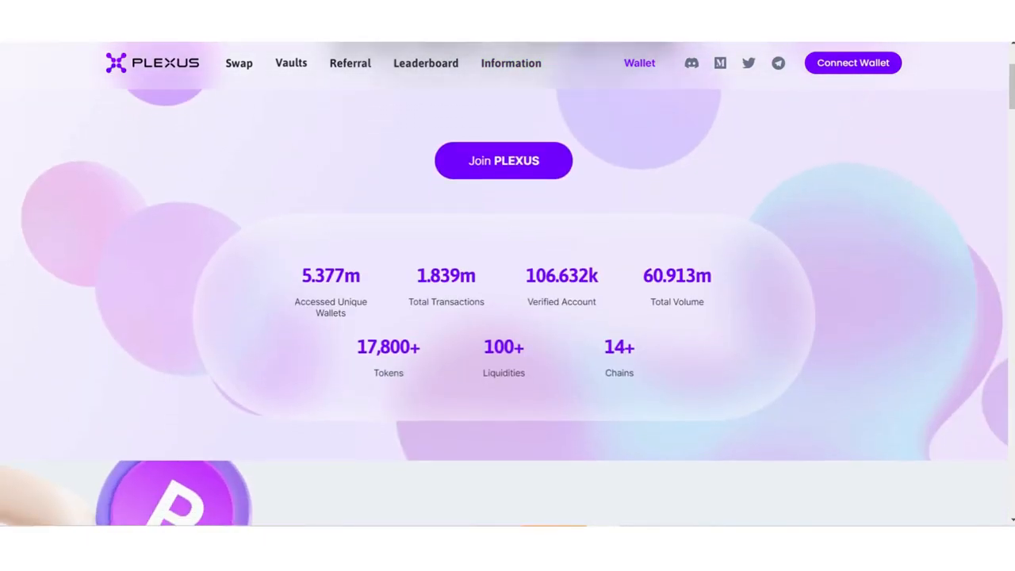
{"action": "scroll", "scroll_direction": "down", "scroll_amount": 3}
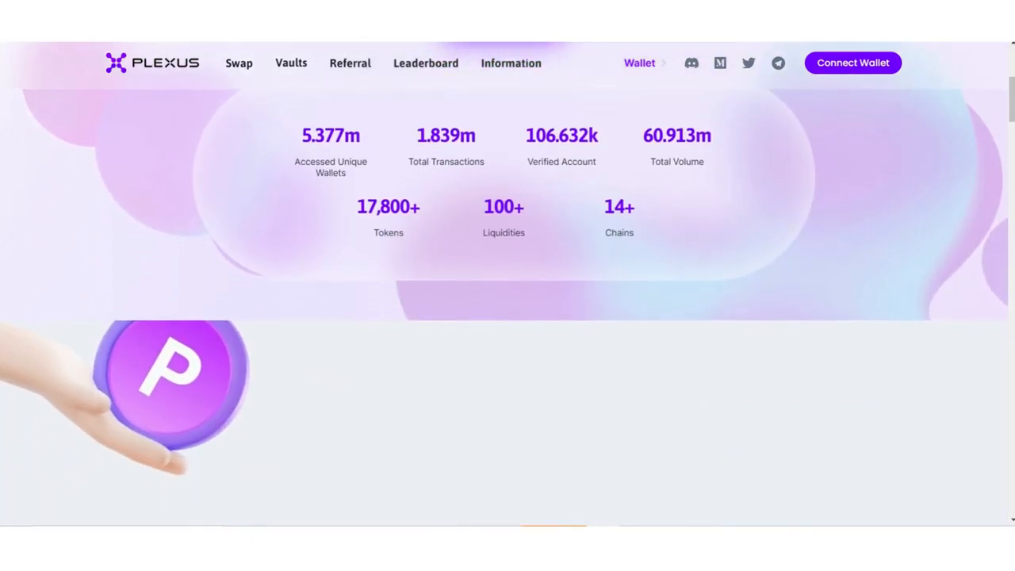
{"action": "scroll", "scroll_direction": "down", "scroll_amount": 3}
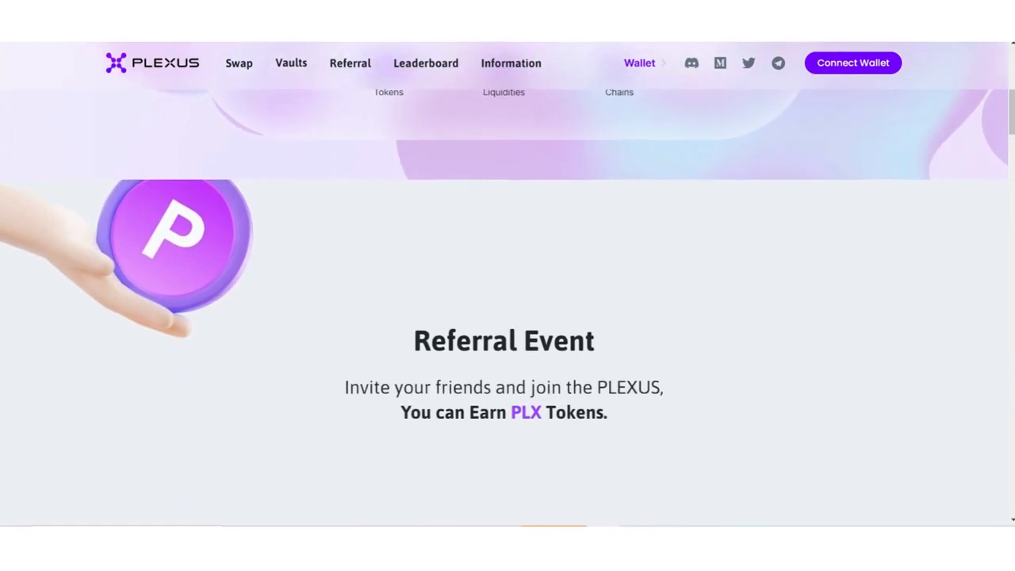
{"action": "scroll", "scroll_direction": "down", "scroll_amount": 3}
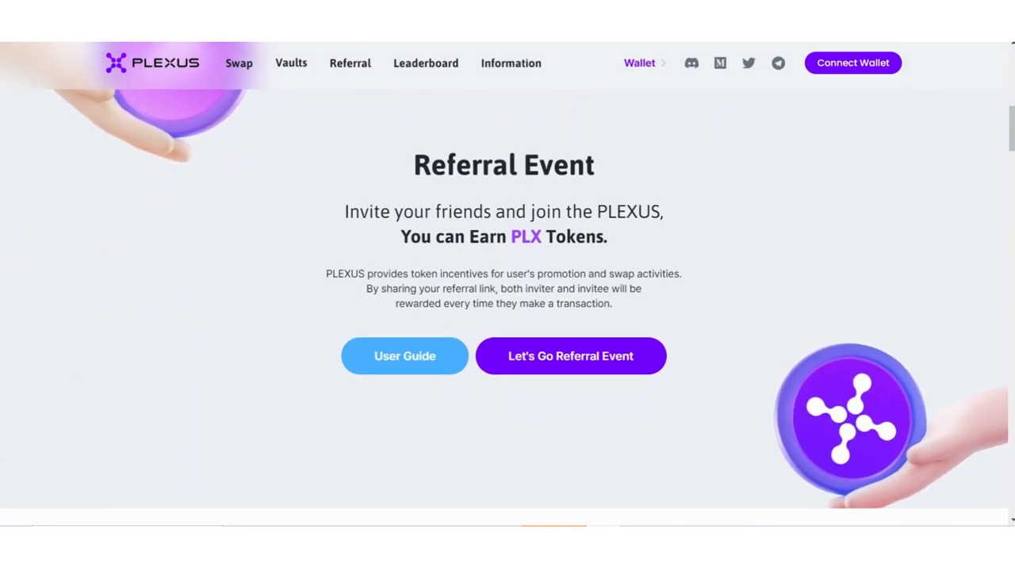
{"action": "scroll", "scroll_direction": "up", "scroll_amount": 3}
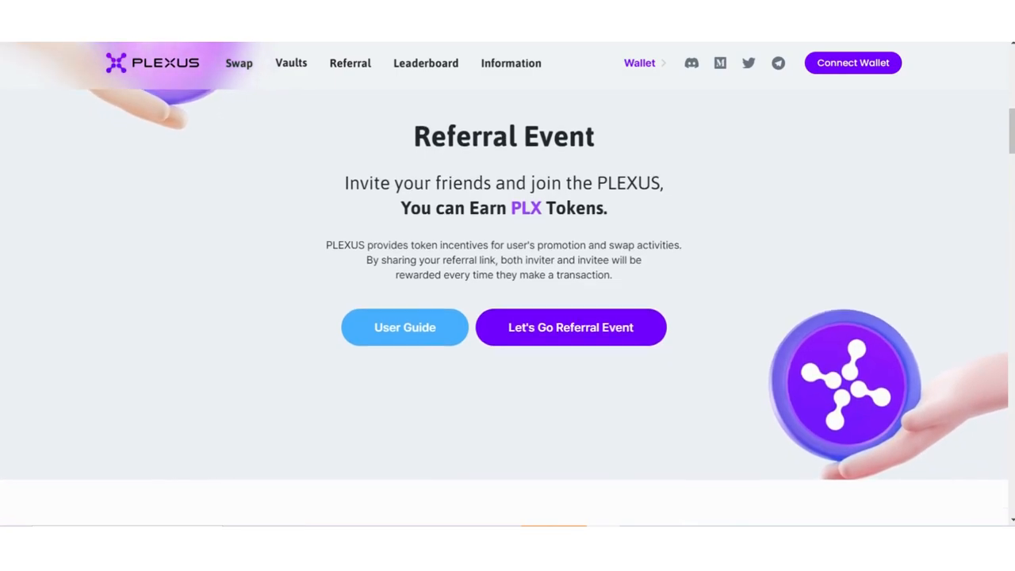
Continue past the cross-chain swap features to the all-chains API overview diagram.
{"action": "scroll", "scroll_direction": "down", "scroll_amount": 3}
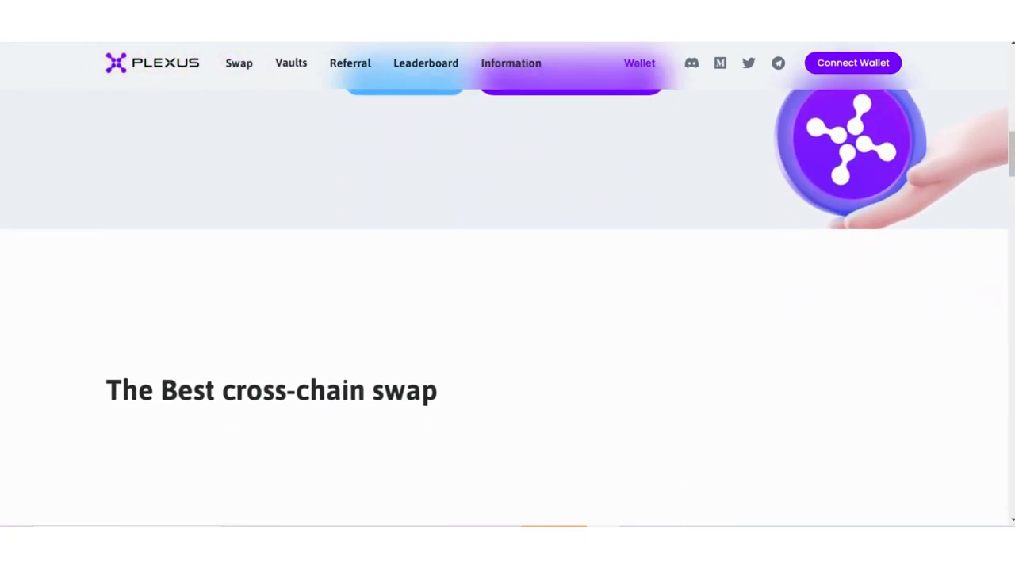
{"action": "scroll", "scroll_direction": "down", "scroll_amount": 3}
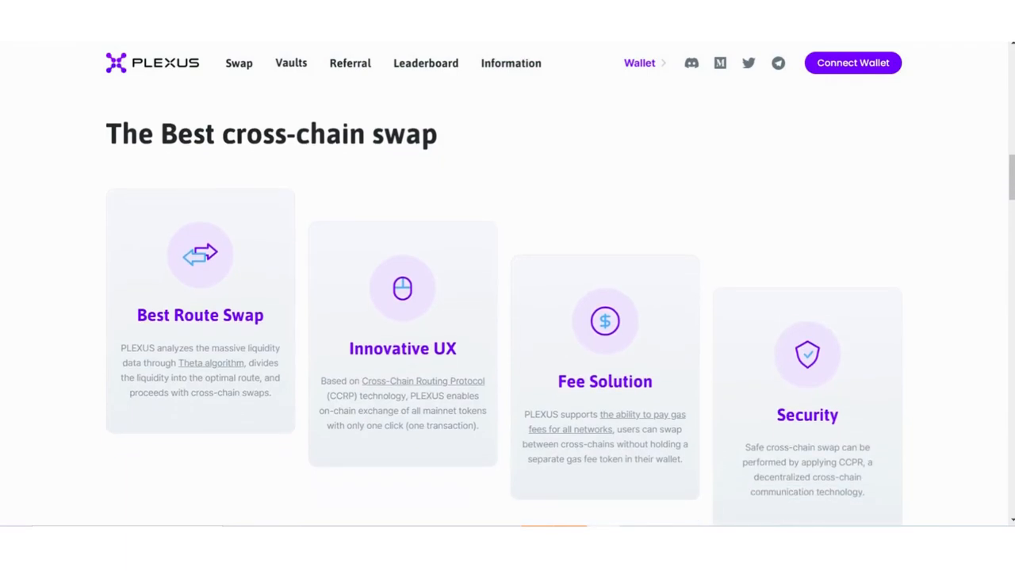
{"action": "scroll", "scroll_direction": "down", "scroll_amount": 3}
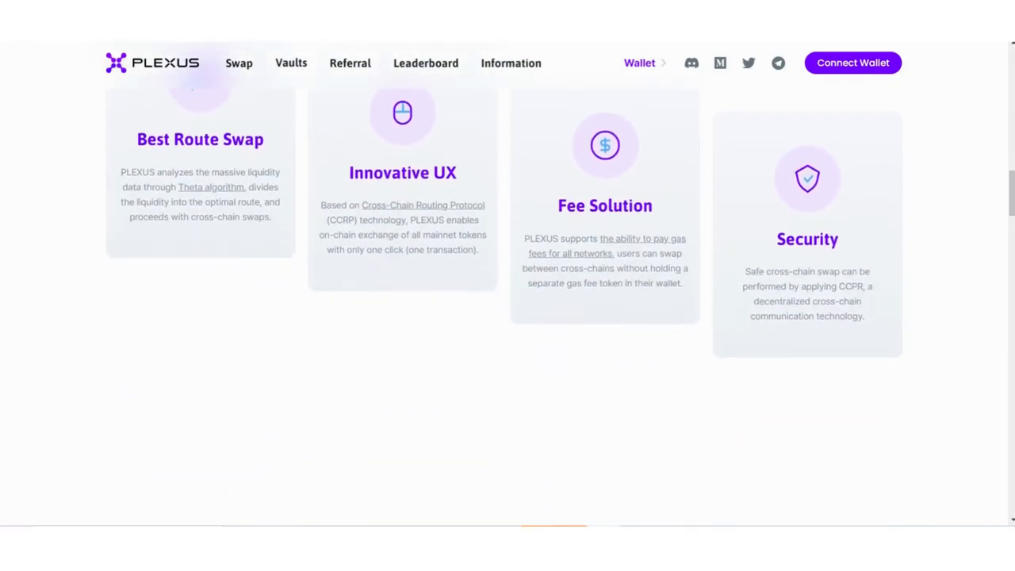
{"action": "scroll", "scroll_direction": "down", "scroll_amount": 3}
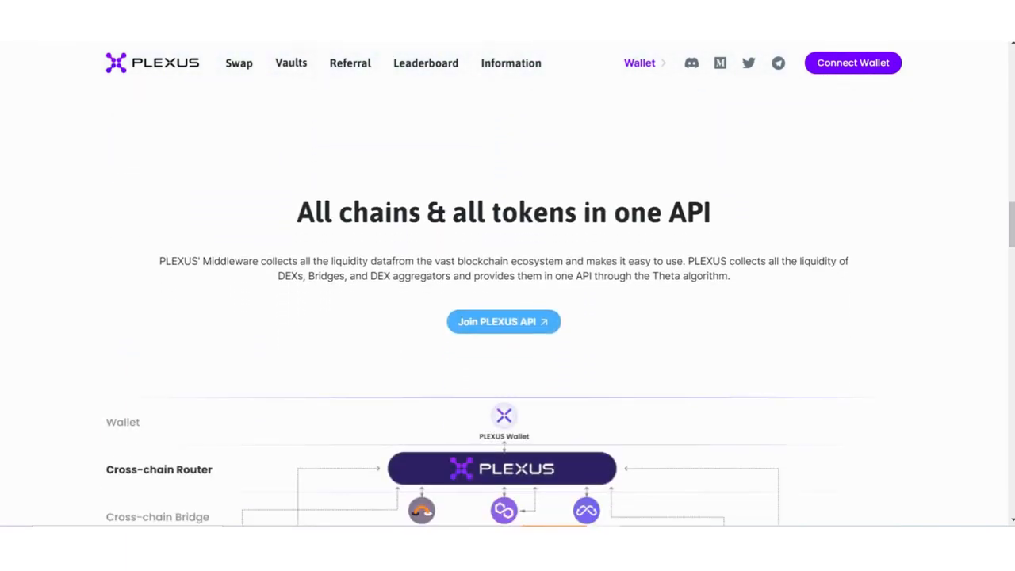
{"action": "scroll", "scroll_direction": "down", "scroll_amount": 3}
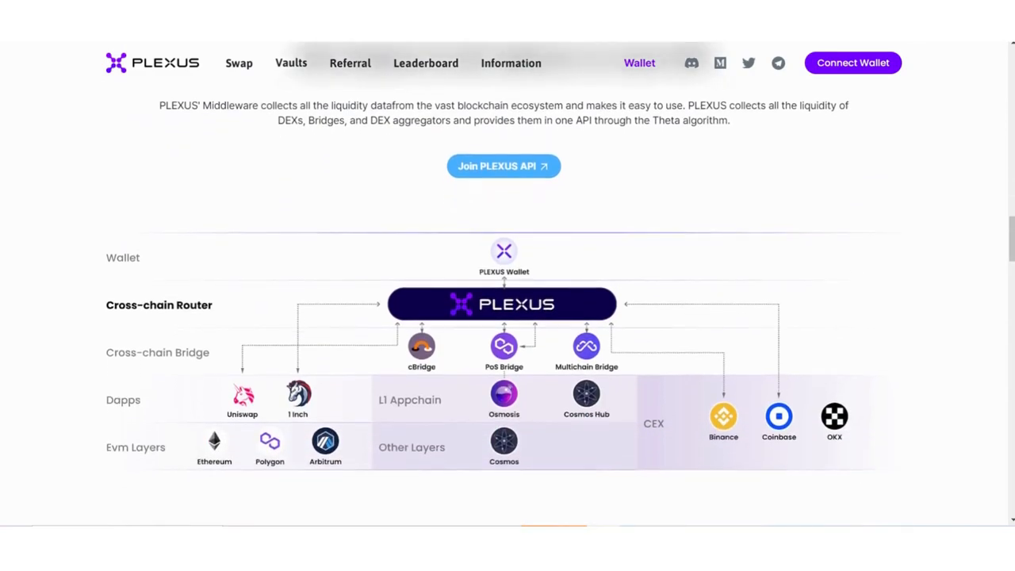
Scroll through the All Vaults cross-chain table down to the 30+ Partners section.
{"action": "left_click", "coordinate": [290, 63]}
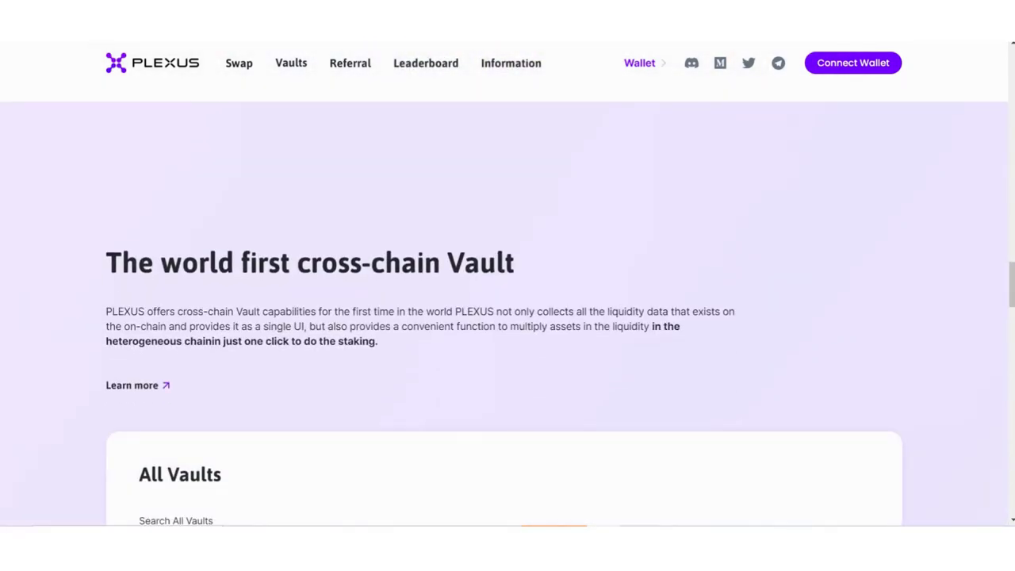
{"action": "scroll", "scroll_direction": "down", "scroll_amount": 3}
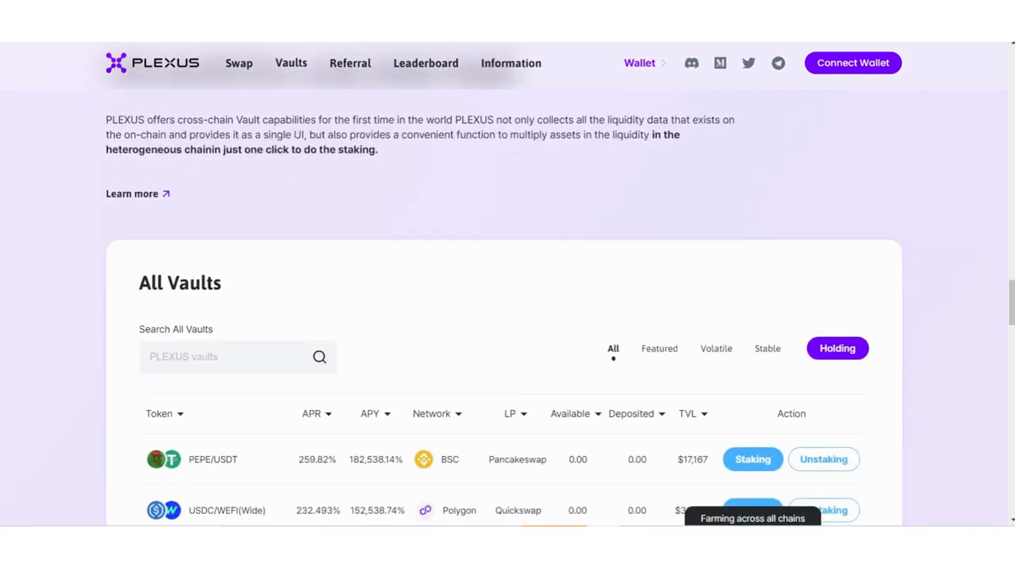
{"action": "scroll", "scroll_direction": "down", "scroll_amount": 3}
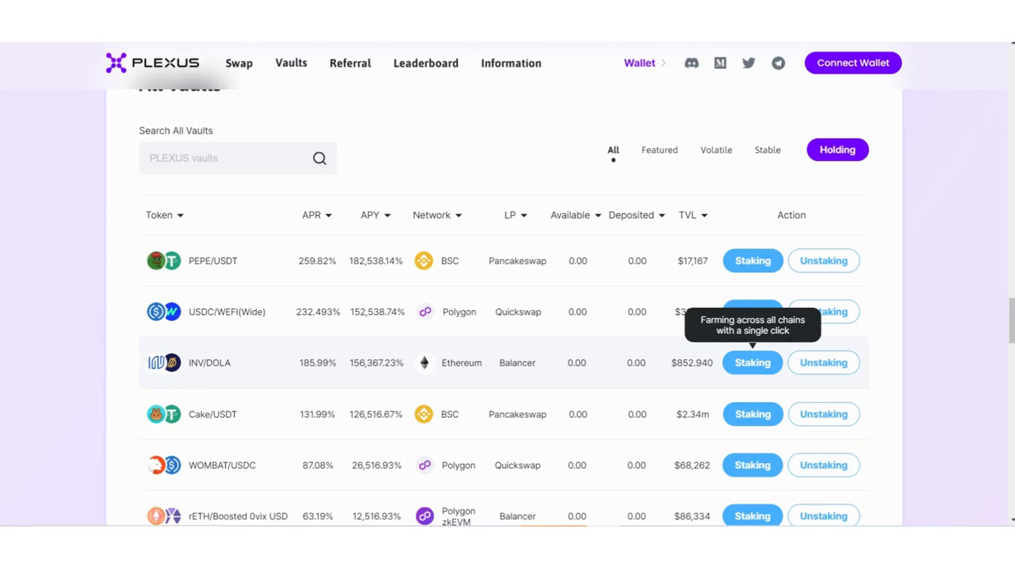
{"action": "scroll", "scroll_direction": "down", "scroll_amount": 3}
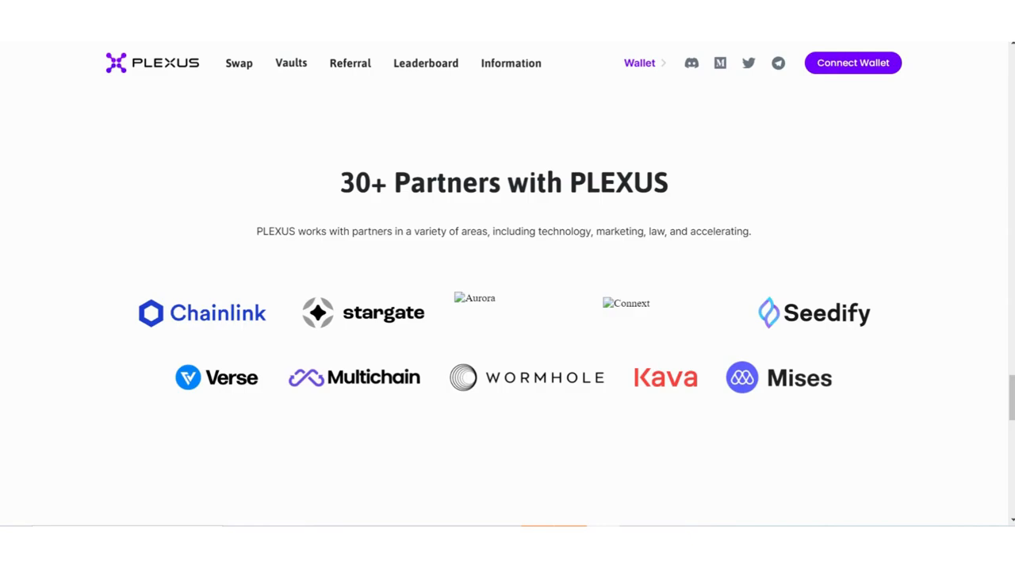
{"action": "scroll", "scroll_direction": "down", "scroll_amount": 3}
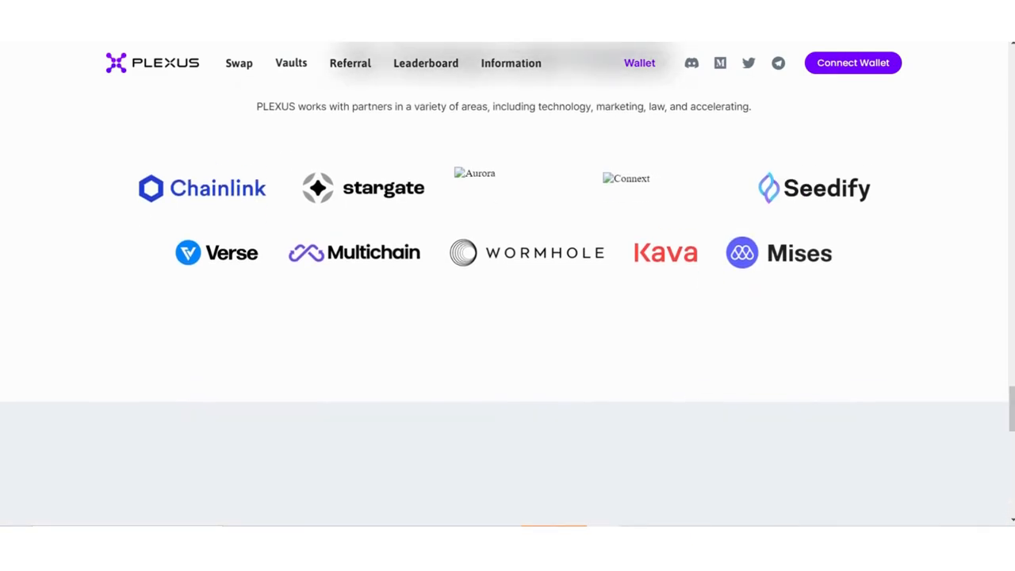
{"action": "scroll", "scroll_direction": "down", "scroll_amount": 3}
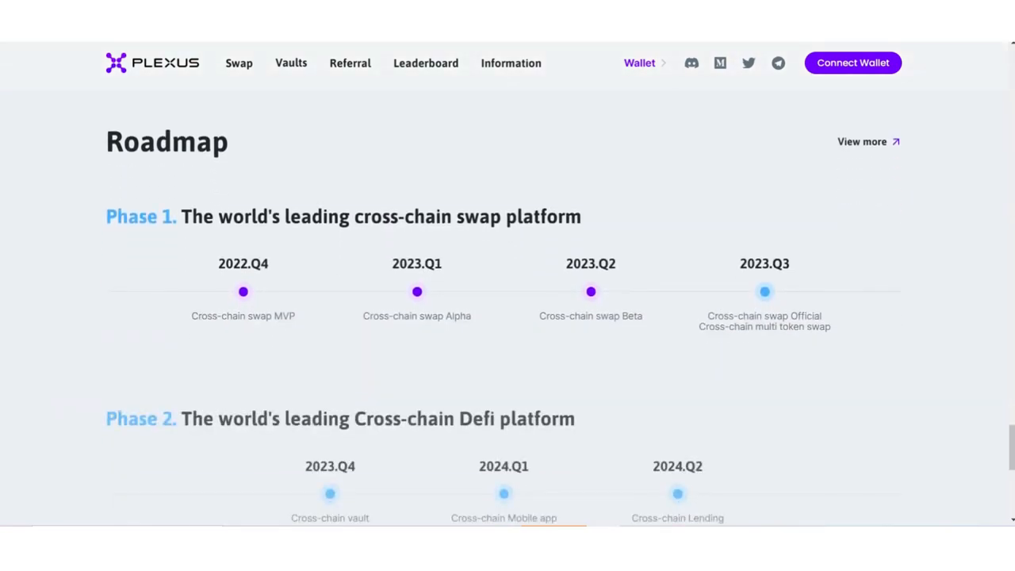
{"action": "scroll", "scroll_direction": "down", "scroll_amount": 3}
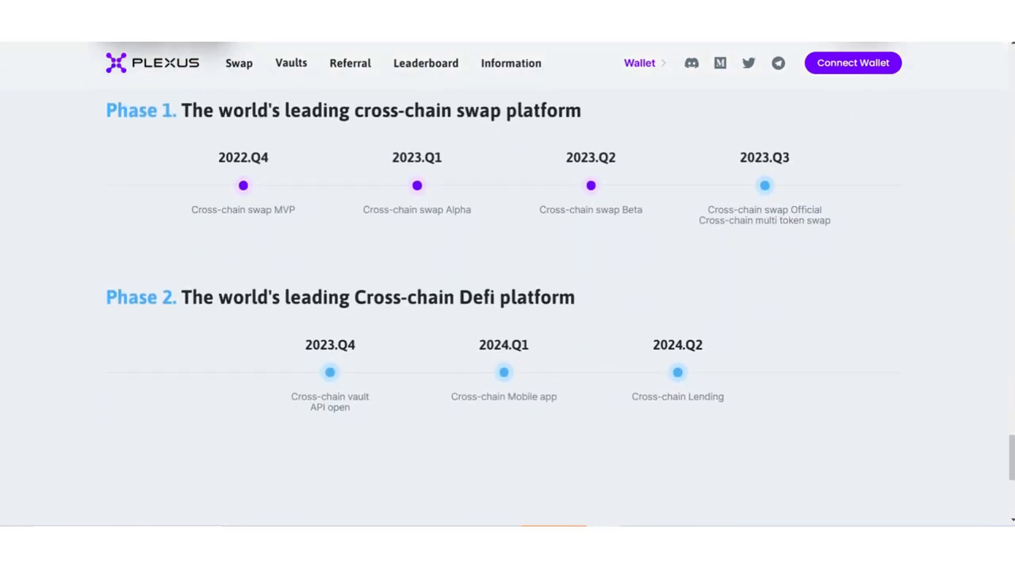
{"action": "scroll", "scroll_direction": "down", "scroll_amount": 3}
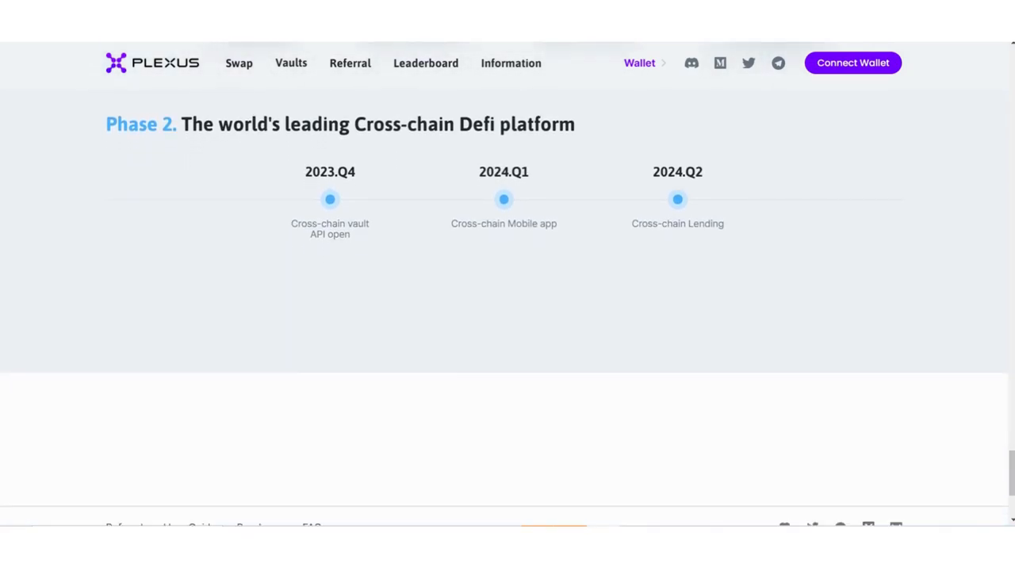
{"action": "scroll", "scroll_direction": "up", "scroll_amount": 3}
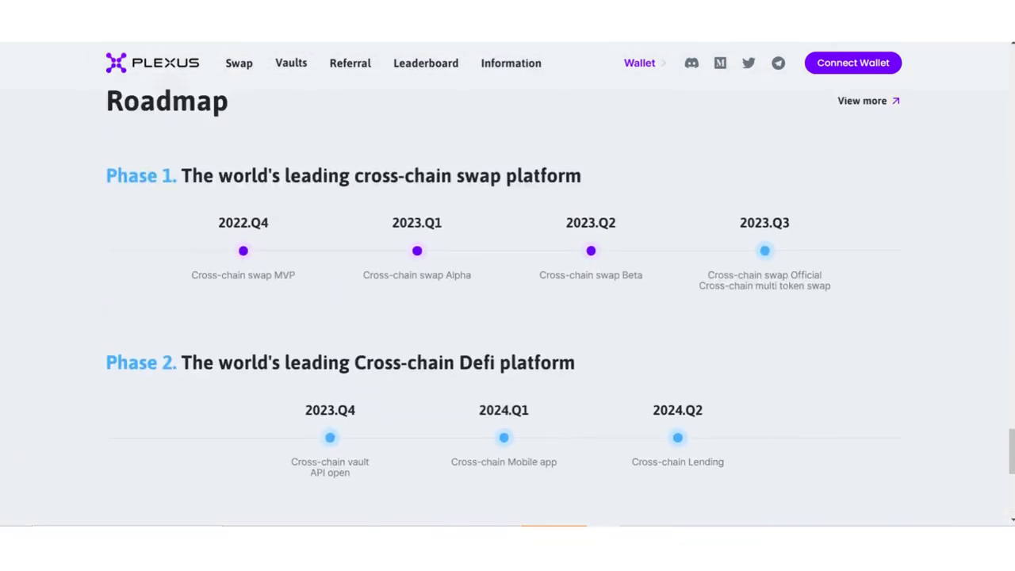
{"action": "scroll", "scroll_direction": "down", "scroll_amount": 3}
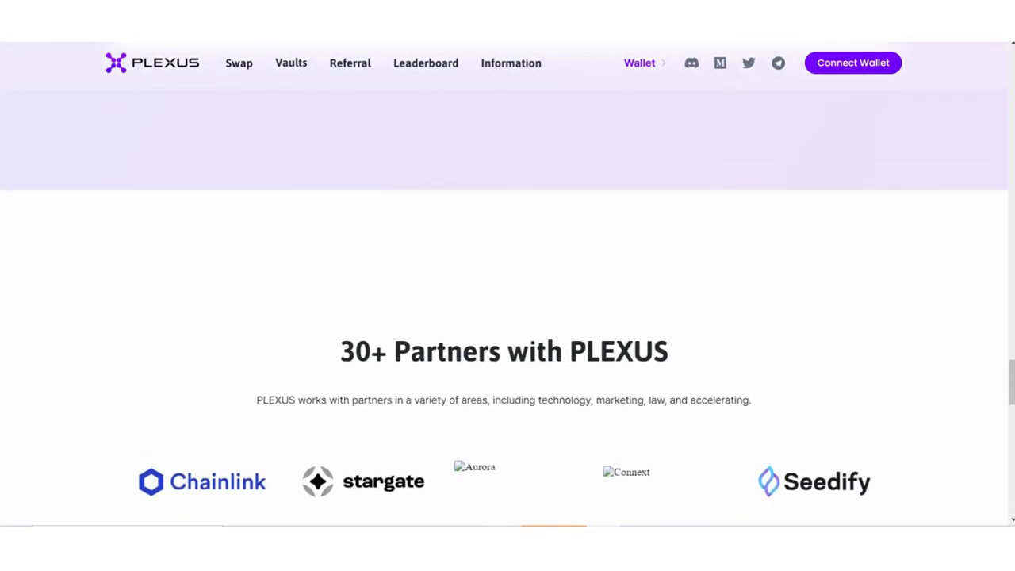
Go to the Swap page and bring up the received-token selector.
{"action": "left_click", "coordinate": [238, 63]}
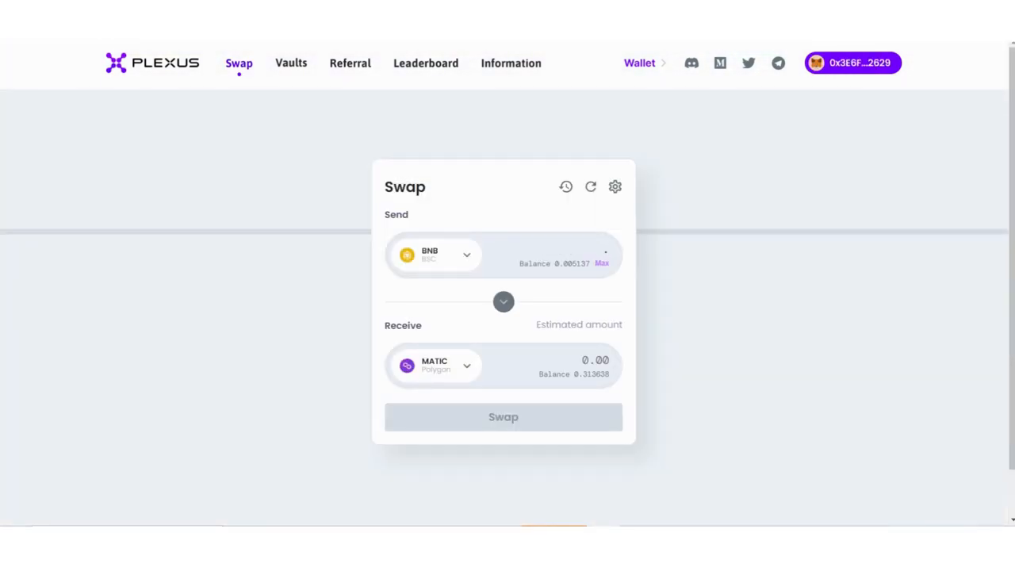
{"action": "left_click", "coordinate": [436, 254]}
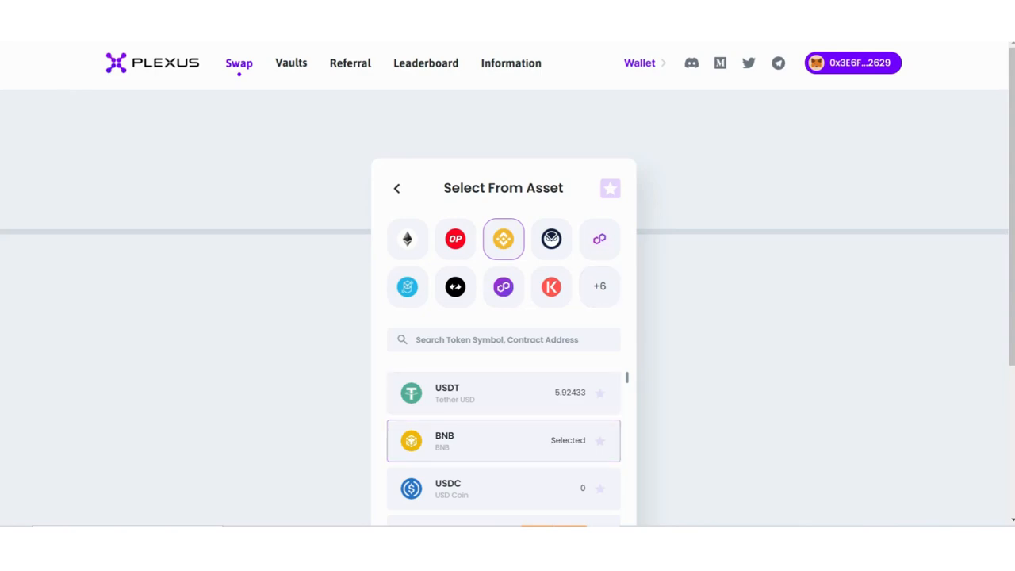
{"action": "left_click", "coordinate": [600, 238]}
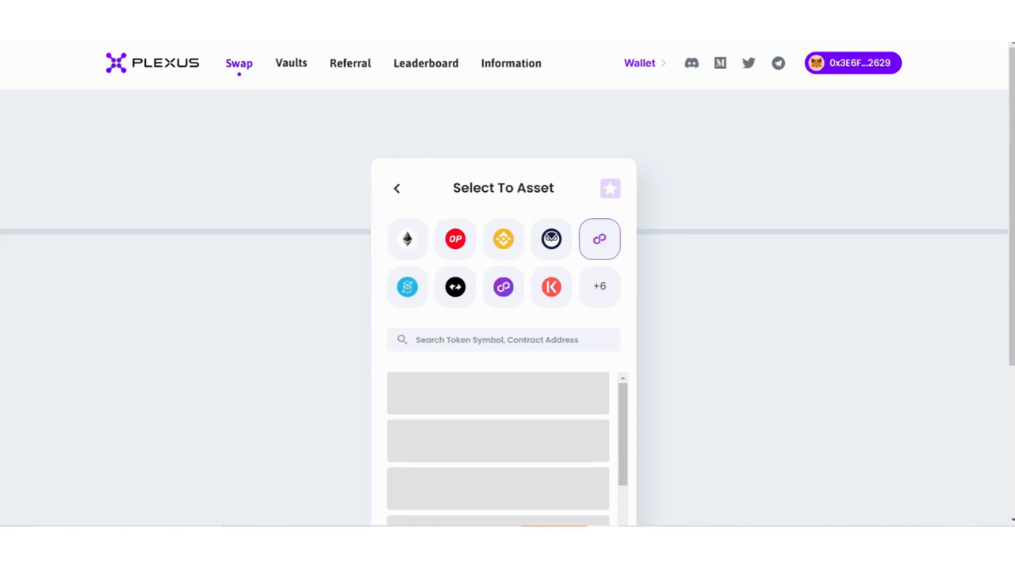
Choose BNB on the BSC chain as the token to receive instead of MATIC.
{"action": "left_click", "coordinate": [503, 238]}
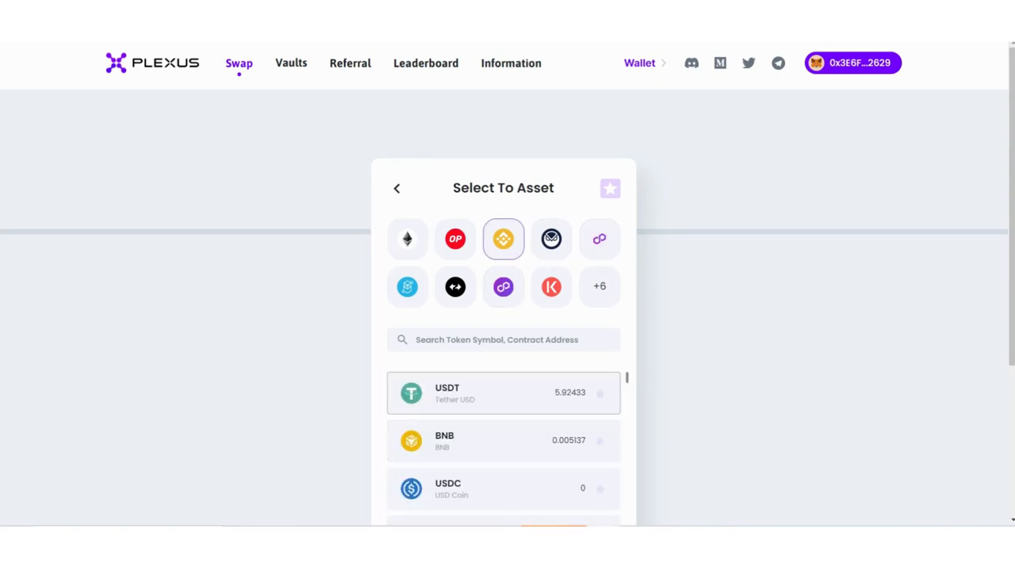
{"action": "left_click", "coordinate": [502, 441]}
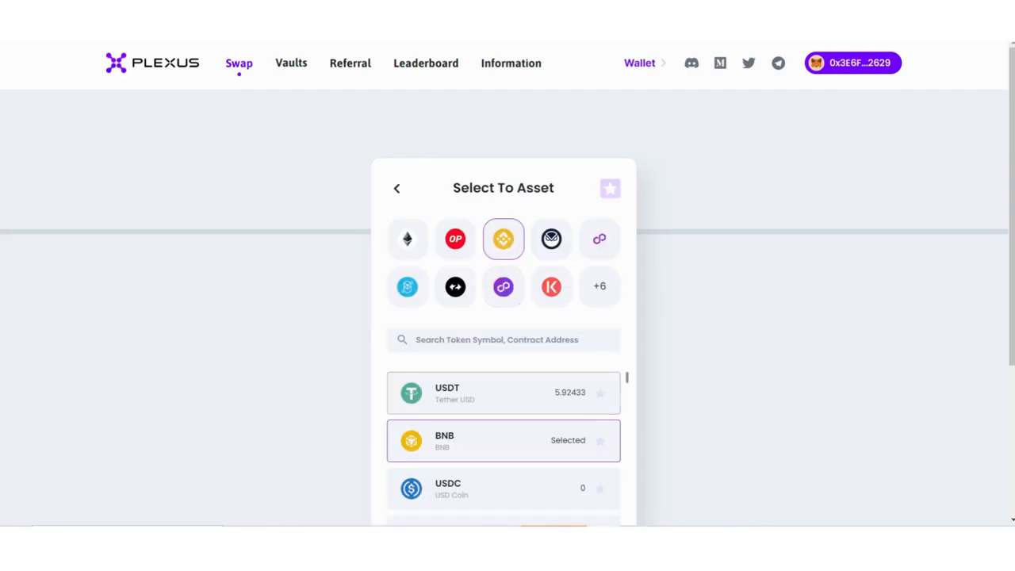
{"action": "left_click", "coordinate": [503, 441]}
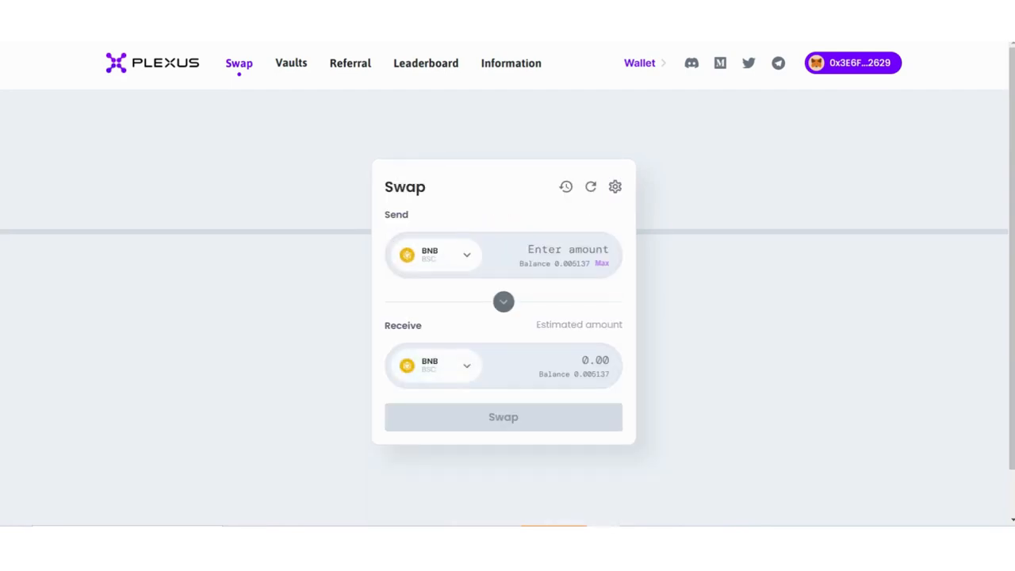
Select USDT as the receive token for a 0.001 BNB swap quoted at about 0.21492 USDT.
{"action": "left_click", "coordinate": [436, 365]}
{"action": "type", "text": "0.001"}
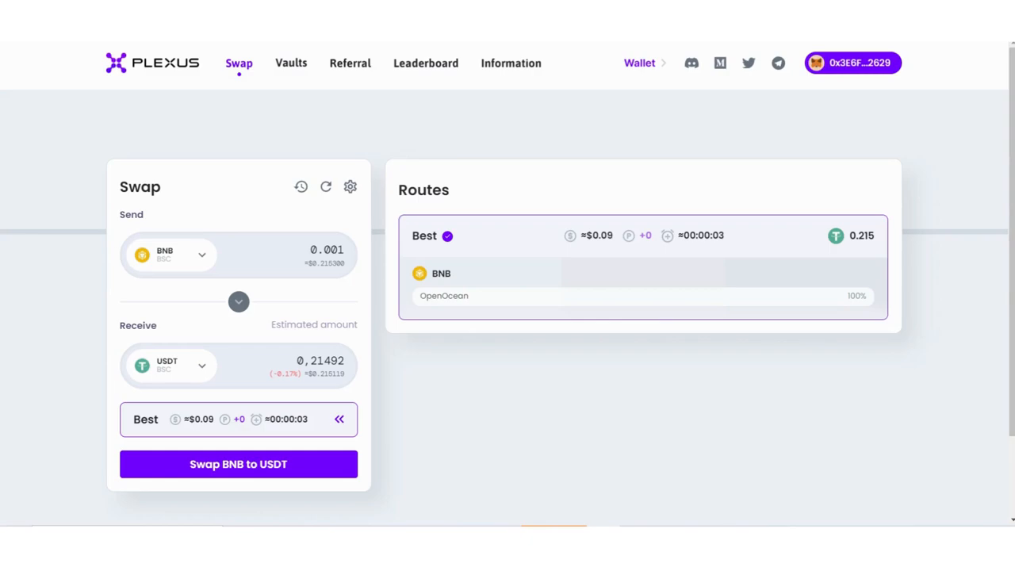
Start the BNB to USDT swap and confirm it in the Confirm Swap dialog to hand off to MetaMask.
{"action": "left_click", "coordinate": [237, 464]}
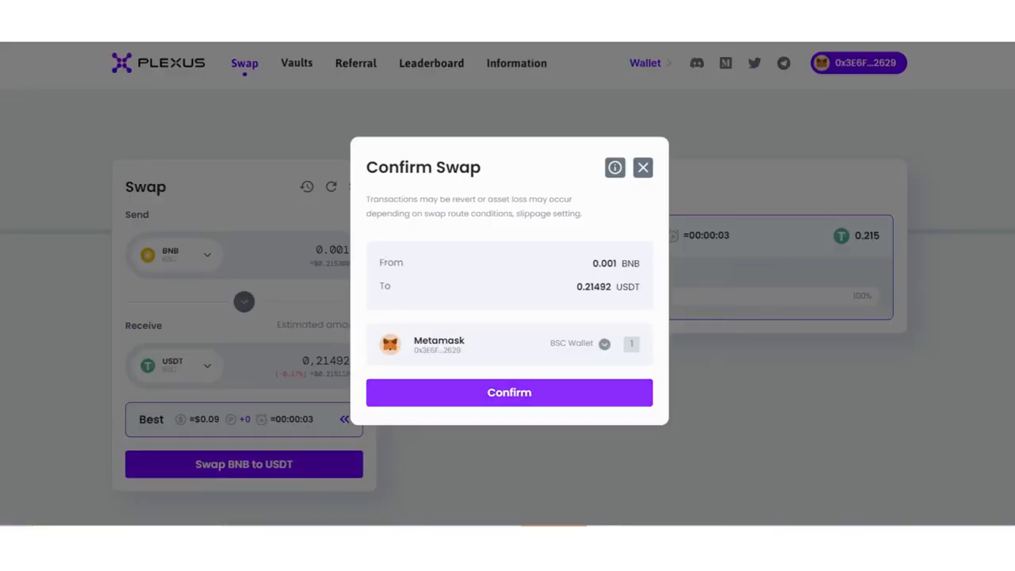
{"action": "left_click", "coordinate": [508, 392]}
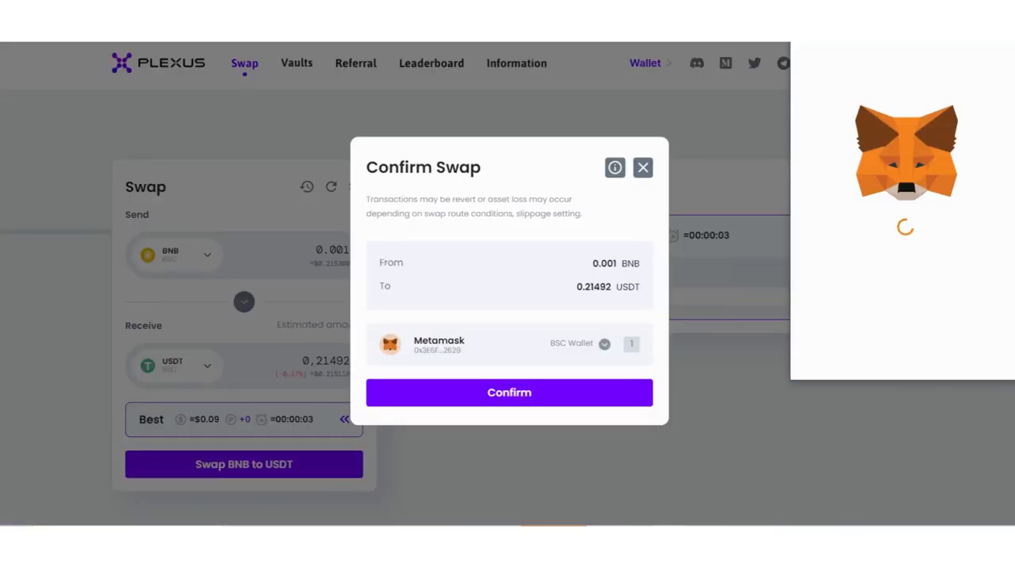
{"action": "left_click", "coordinate": [507, 392]}
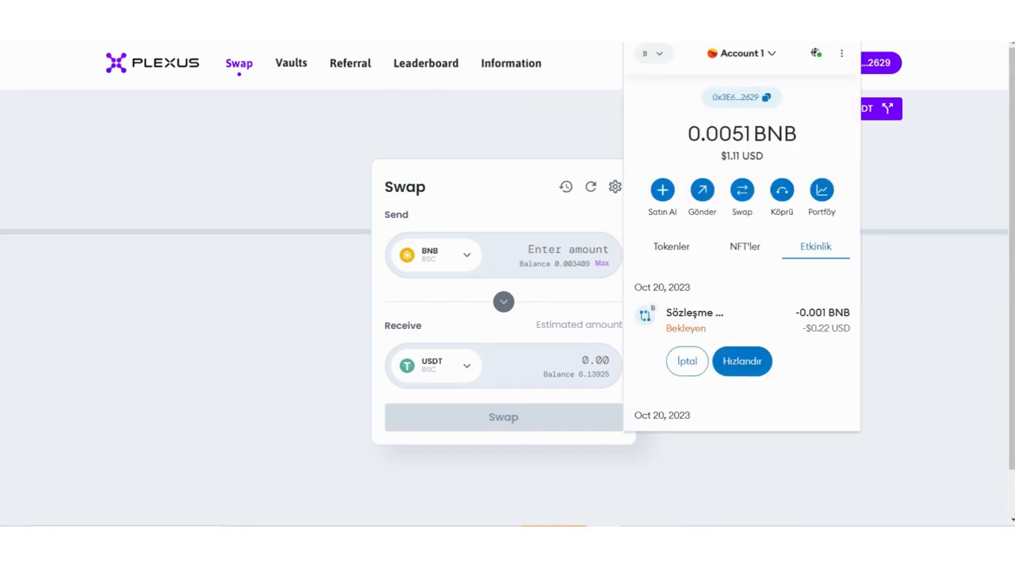
View the confirmed swap transaction's details in MetaMask Activity, then close the wallet window.
{"action": "left_click", "coordinate": [742, 362]}
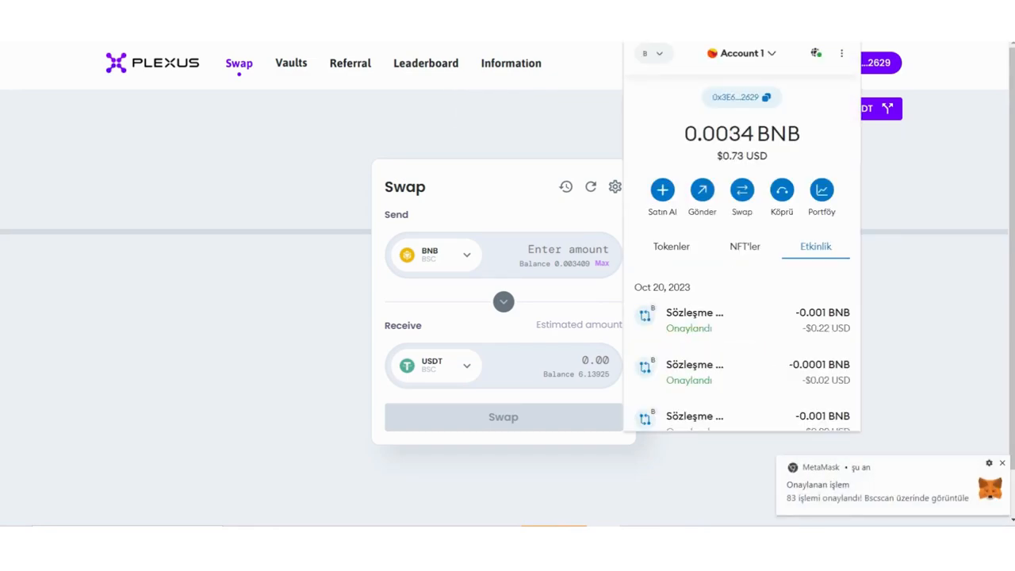
{"action": "left_click", "coordinate": [694, 317]}
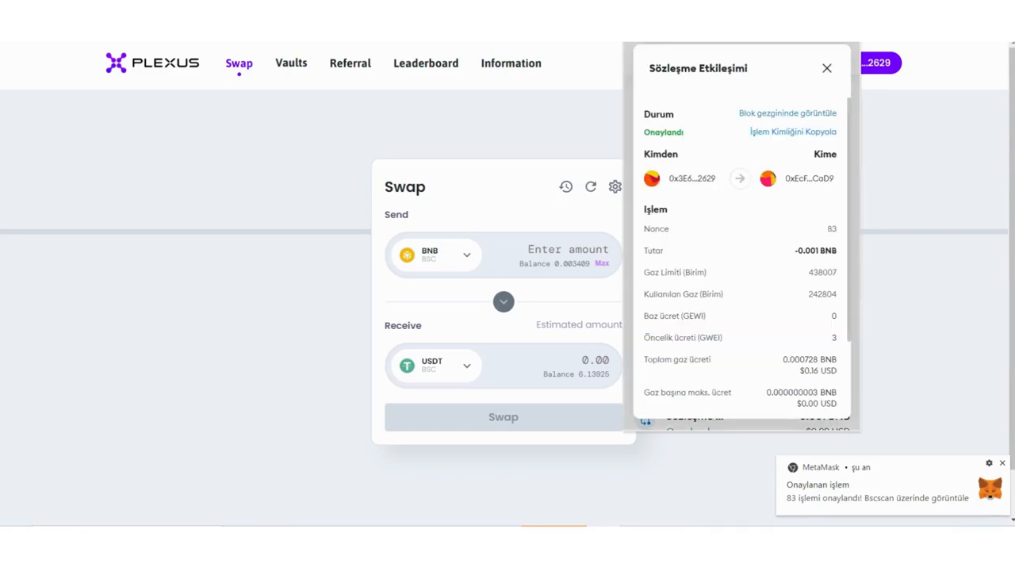
{"action": "left_click", "coordinate": [827, 66]}
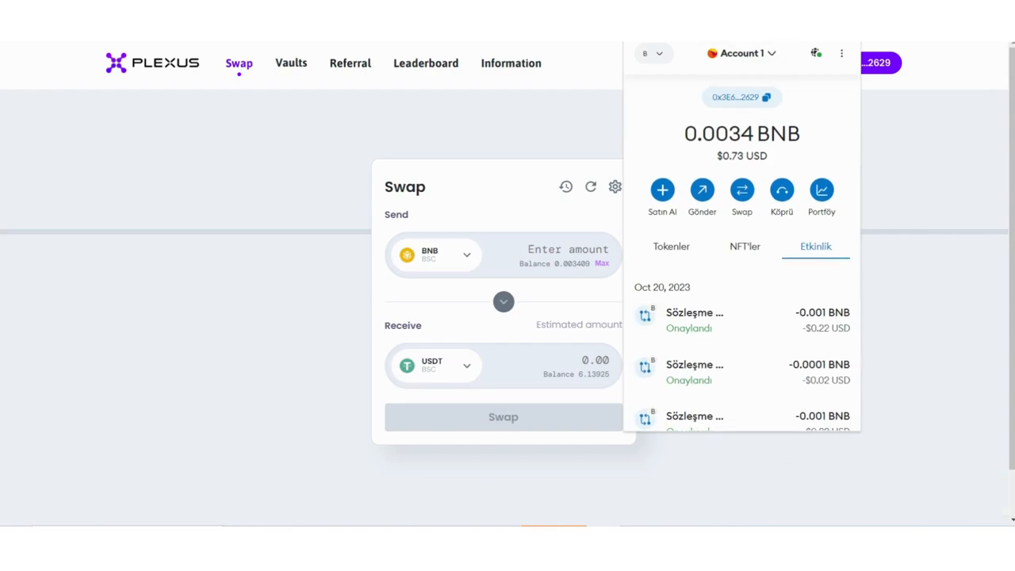
{"action": "left_click", "coordinate": [671, 246]}
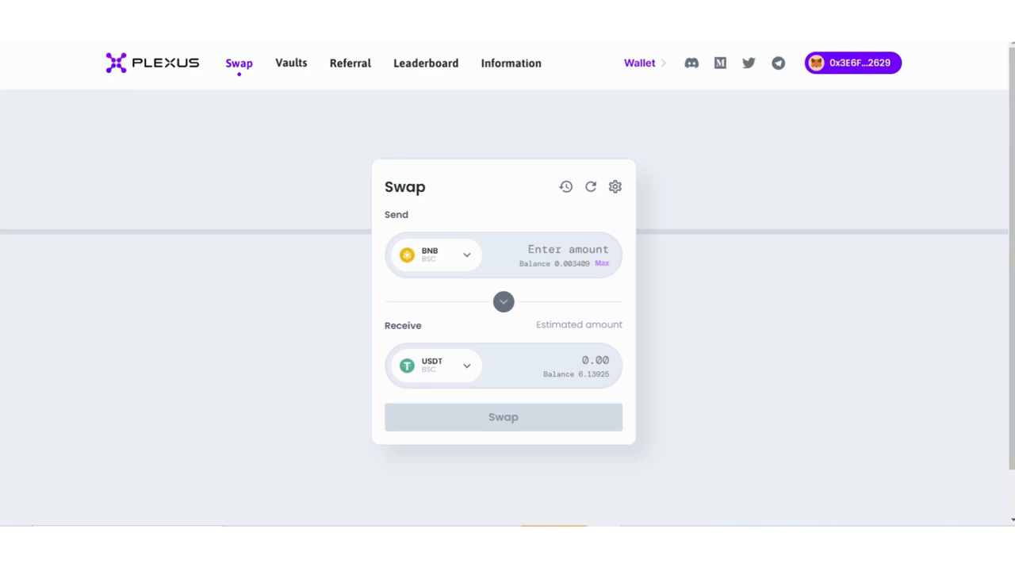
{"action": "mouse_move", "coordinate": [292, 63]}
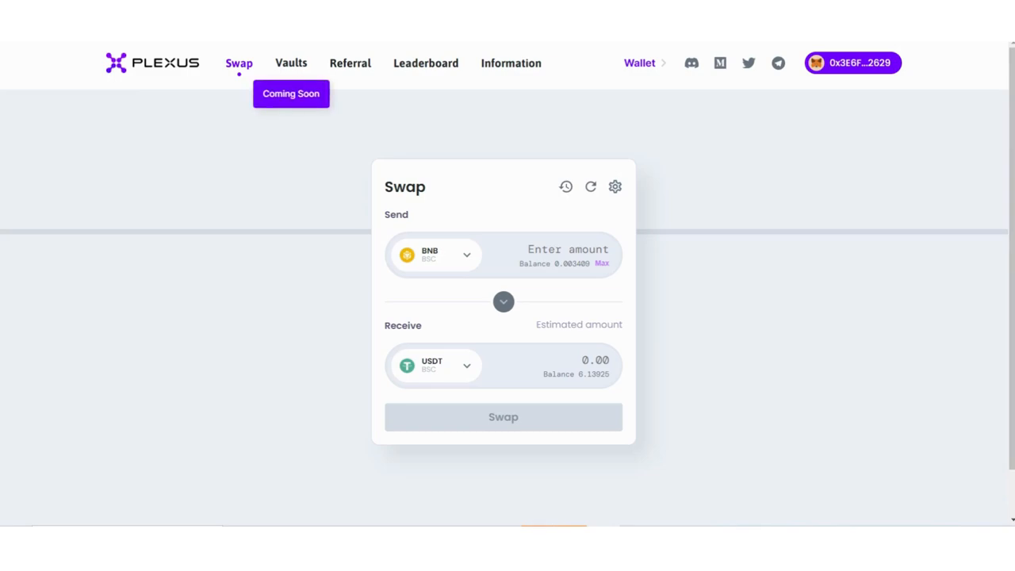
Try the unavailable Vaults section, then scroll the Referral page to the Get PLEXUS Points tasks.
{"action": "left_click", "coordinate": [349, 63]}
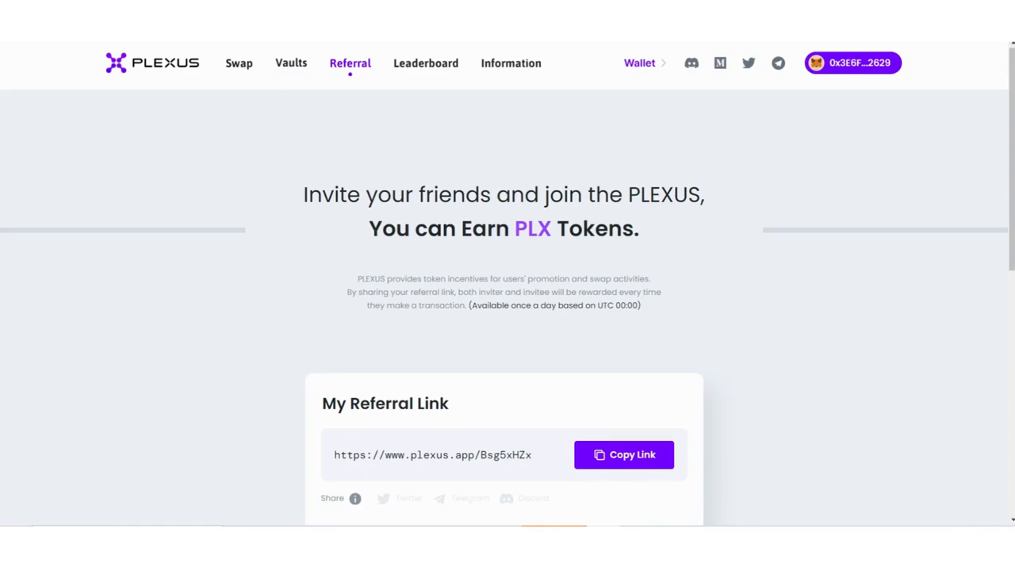
{"action": "scroll", "scroll_direction": "down", "scroll_amount": 3}
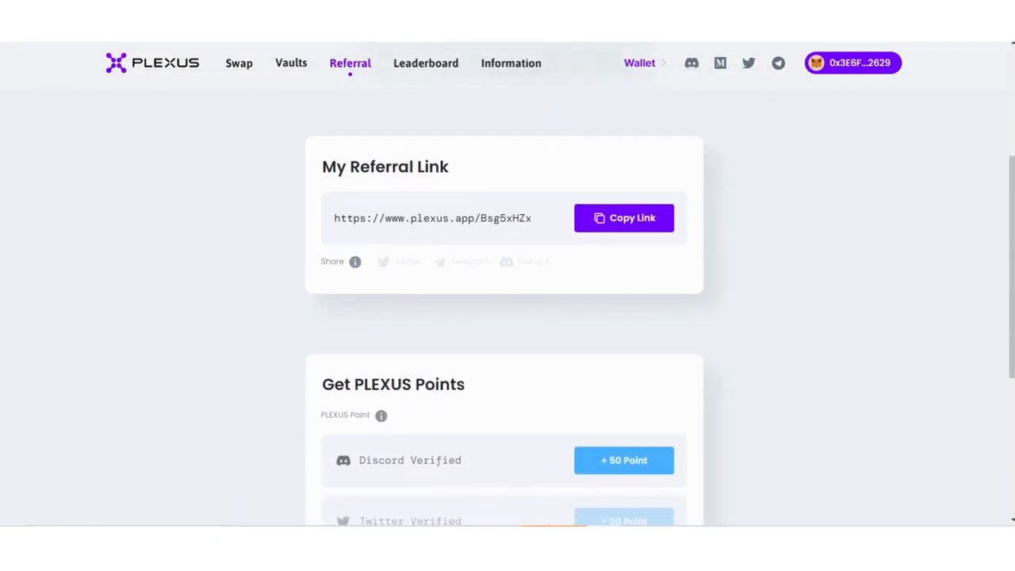
{"action": "scroll", "scroll_direction": "down", "scroll_amount": 3}
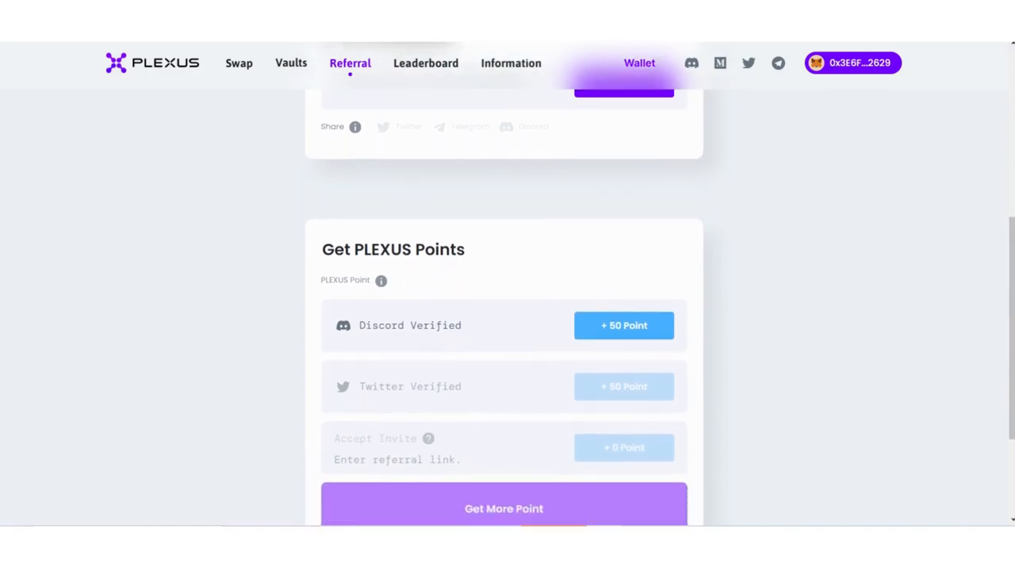
{"action": "scroll", "scroll_direction": "up", "scroll_amount": 3}
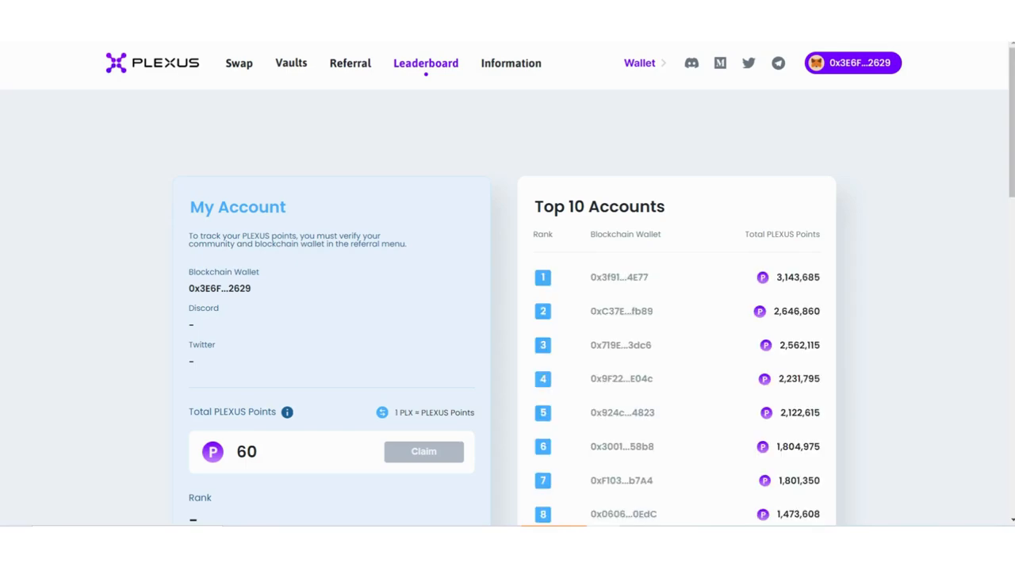
Scroll the leaderboard through Top 10 Accounts, Points Mission and Contributors Points, then head to news.
{"action": "scroll", "scroll_direction": "down", "scroll_amount": 3}
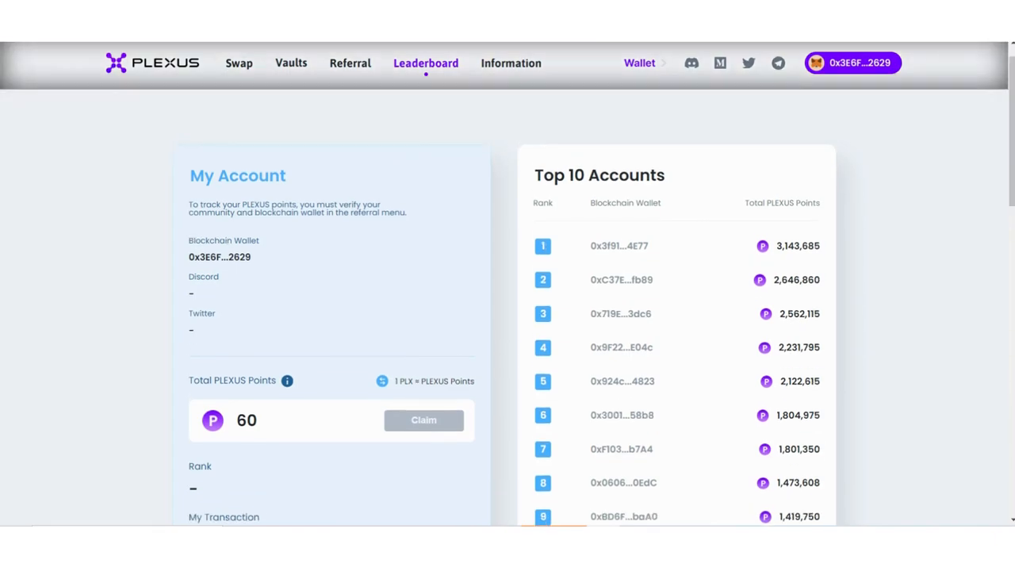
{"action": "scroll", "scroll_direction": "down", "scroll_amount": 3}
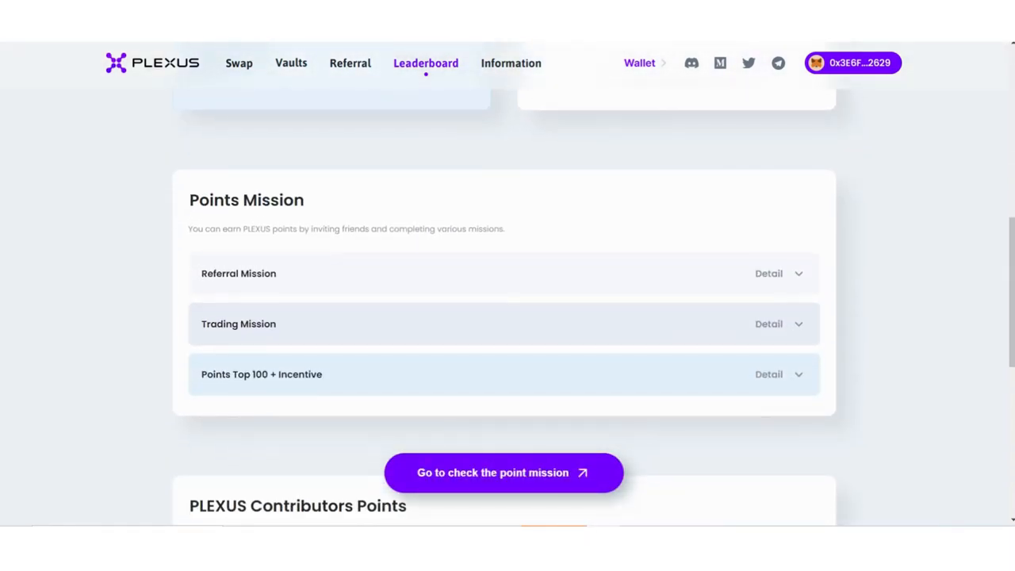
{"action": "scroll", "scroll_direction": "down", "scroll_amount": 3}
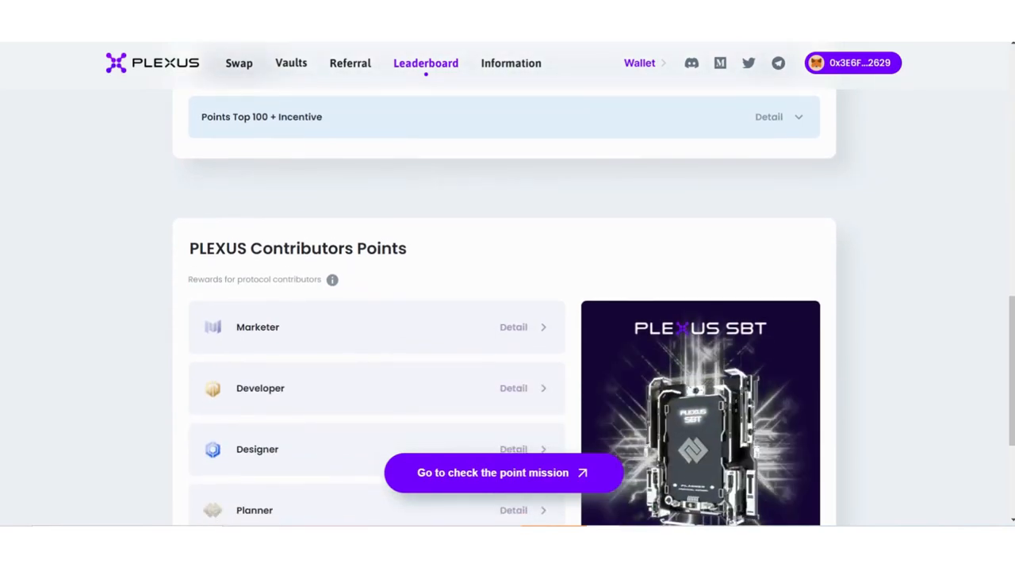
{"action": "scroll", "scroll_direction": "down", "scroll_amount": 3}
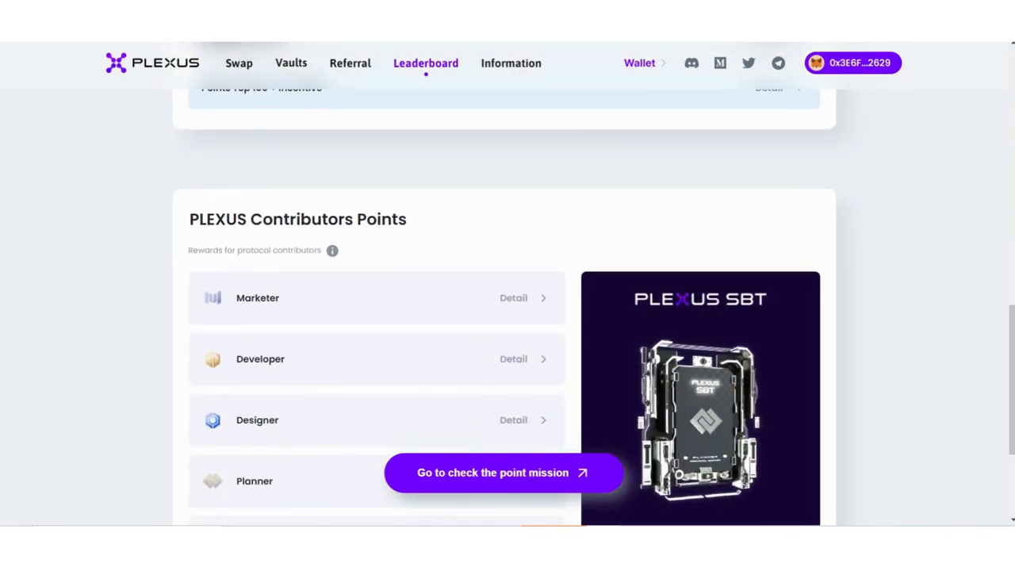
{"action": "left_click", "coordinate": [511, 63]}
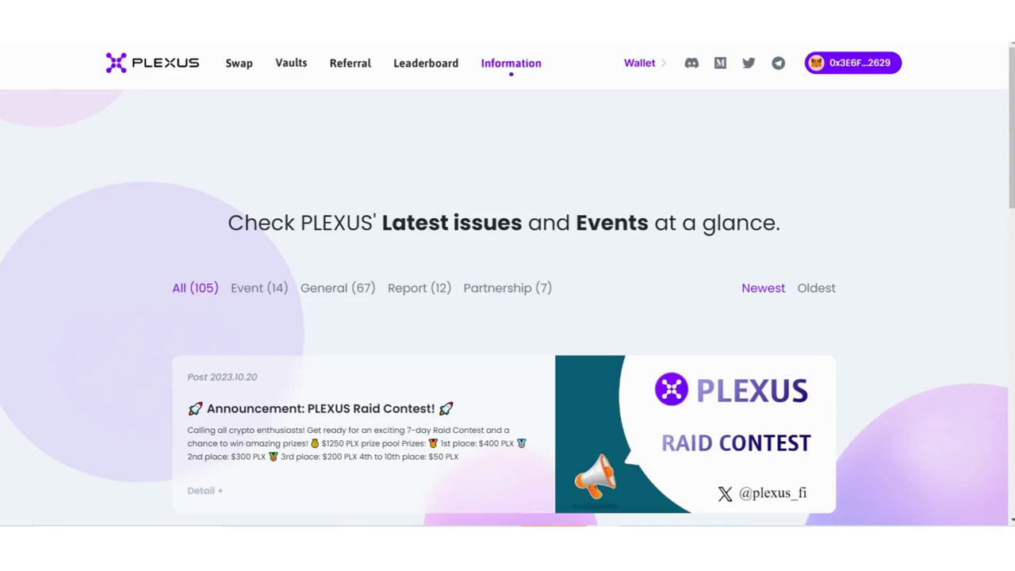
Browse the news posts down to the Linea integration and IDO announcements, then go to the PLEXUS X profile.
{"action": "scroll", "scroll_direction": "down", "scroll_amount": 3}
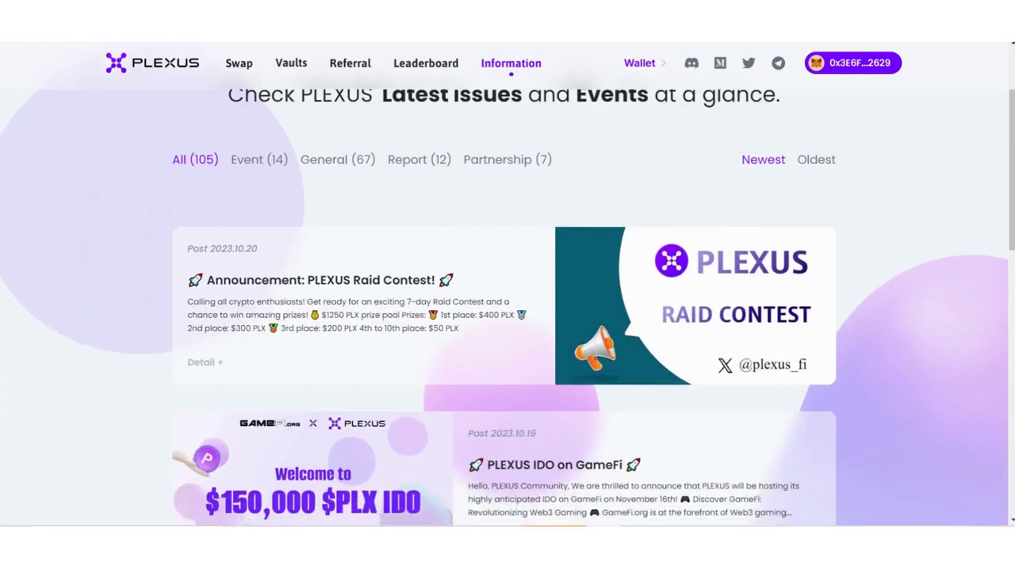
{"action": "scroll", "scroll_direction": "down", "scroll_amount": 3}
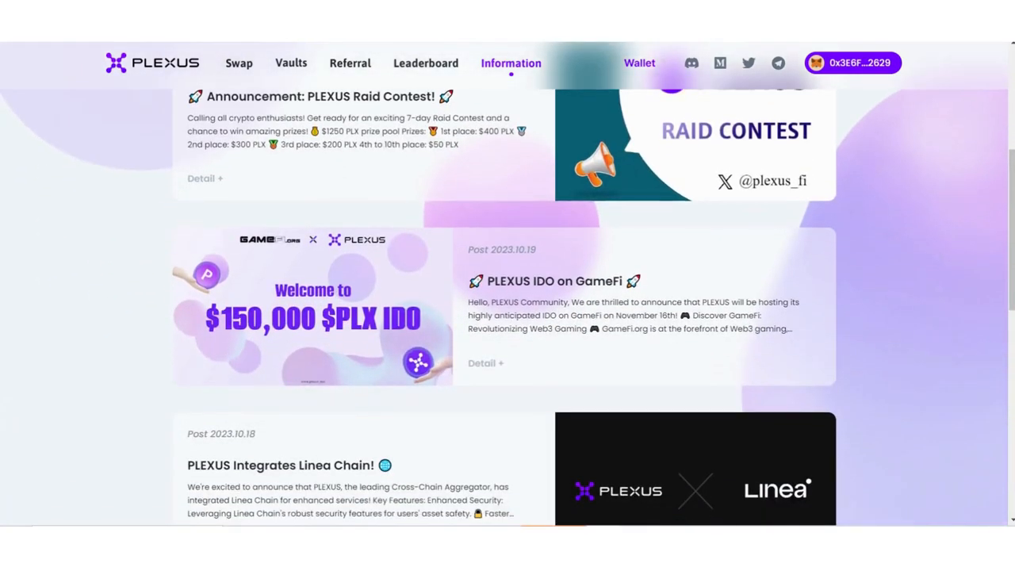
{"action": "scroll", "scroll_direction": "down", "scroll_amount": 3}
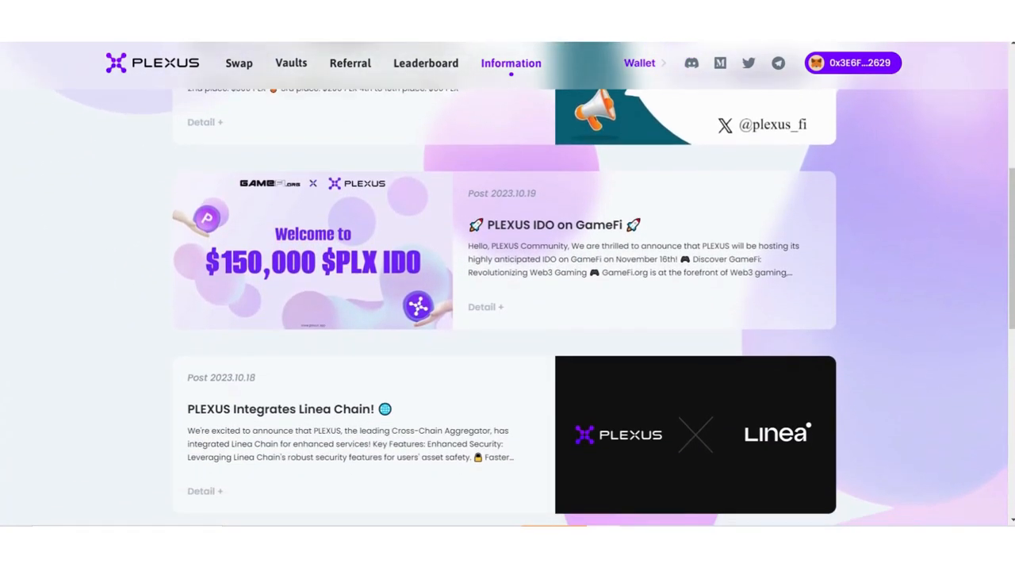
{"action": "scroll", "scroll_direction": "down", "scroll_amount": 3}
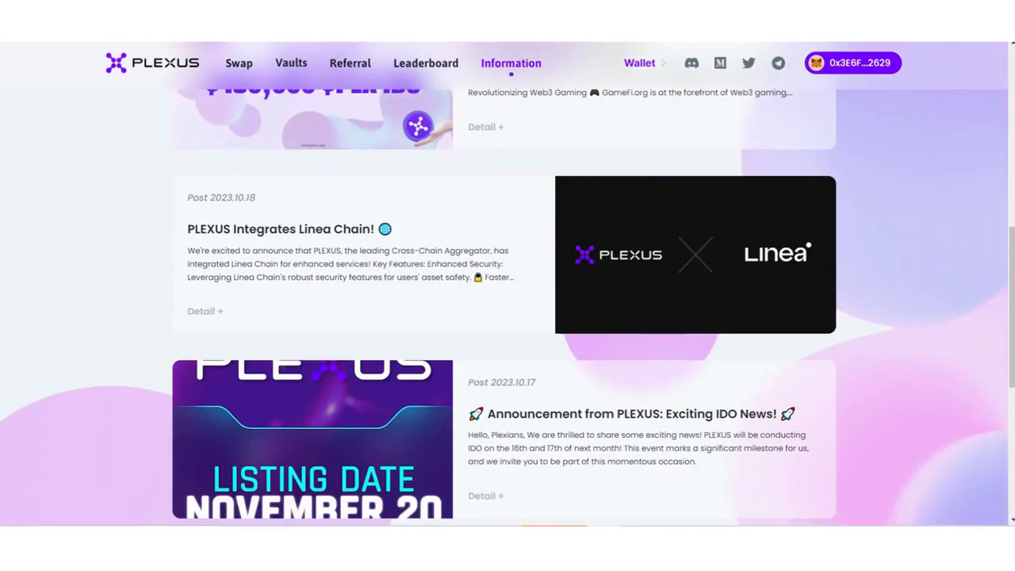
{"action": "scroll", "scroll_direction": "down", "scroll_amount": 3}
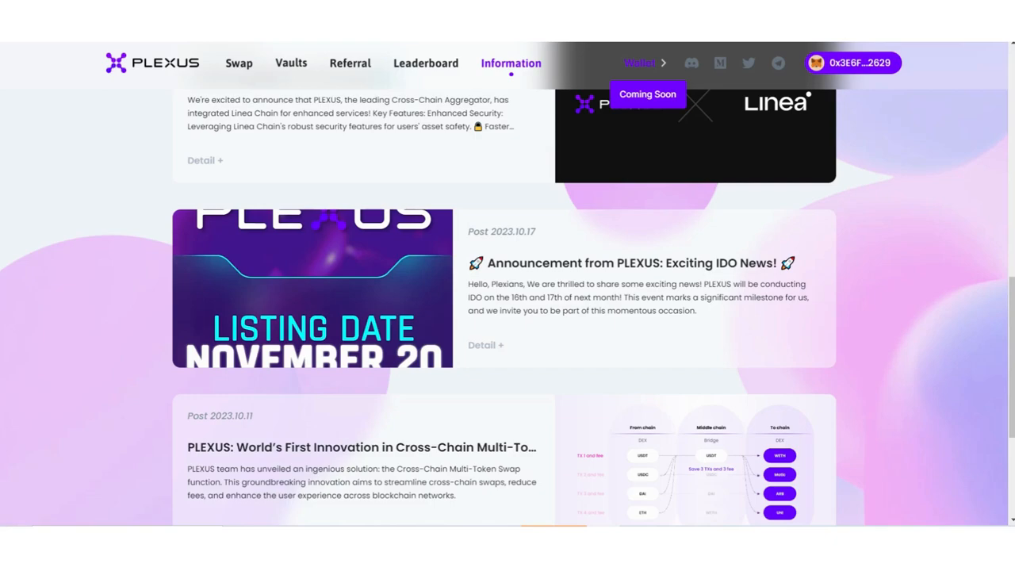
{"action": "left_click", "coordinate": [749, 63]}
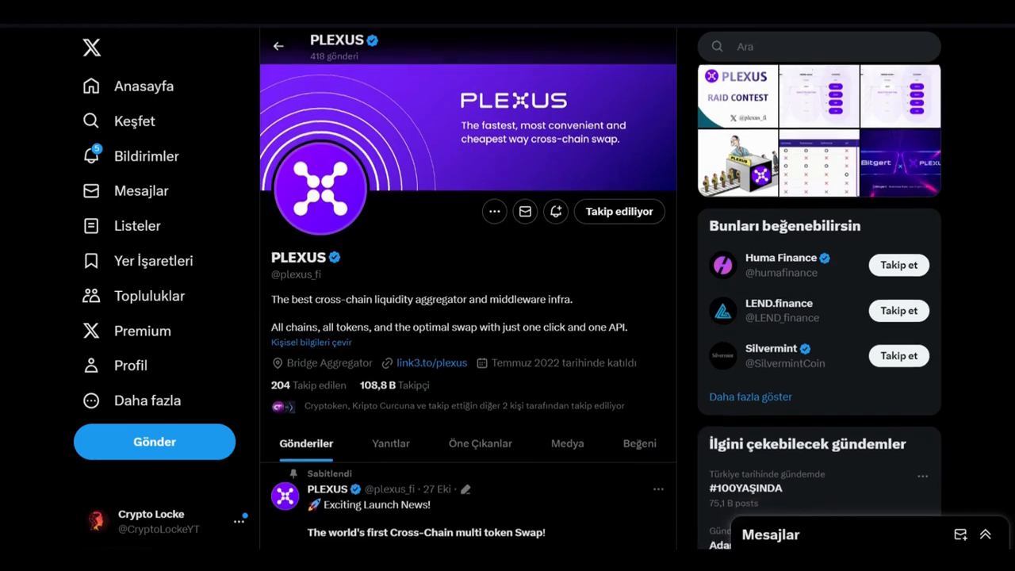
Look over the PLEXUS X profile and open its pinned Exciting Launch News post.
{"action": "scroll", "scroll_direction": "down", "scroll_amount": 3}
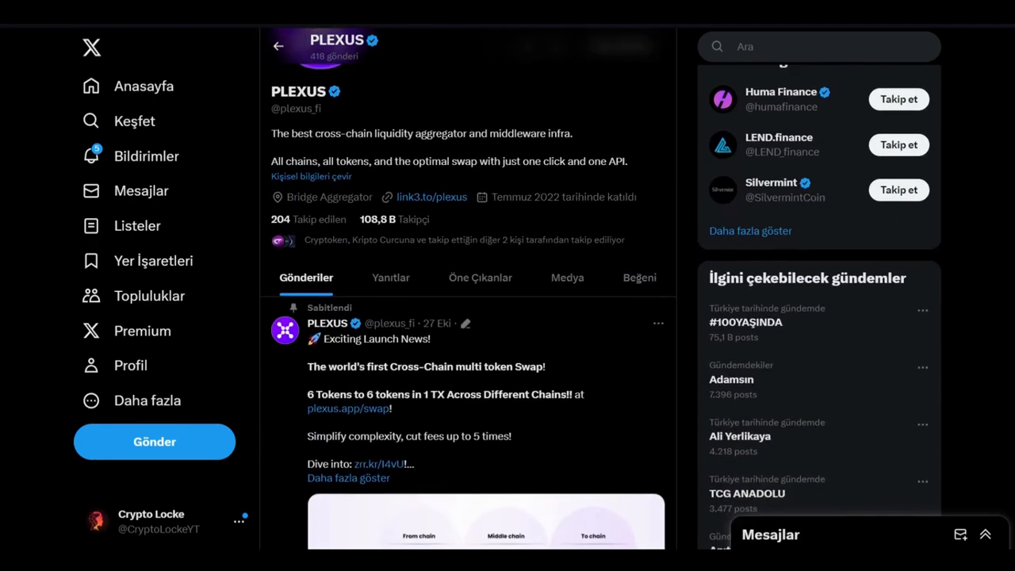
{"action": "scroll", "scroll_direction": "down", "scroll_amount": 3}
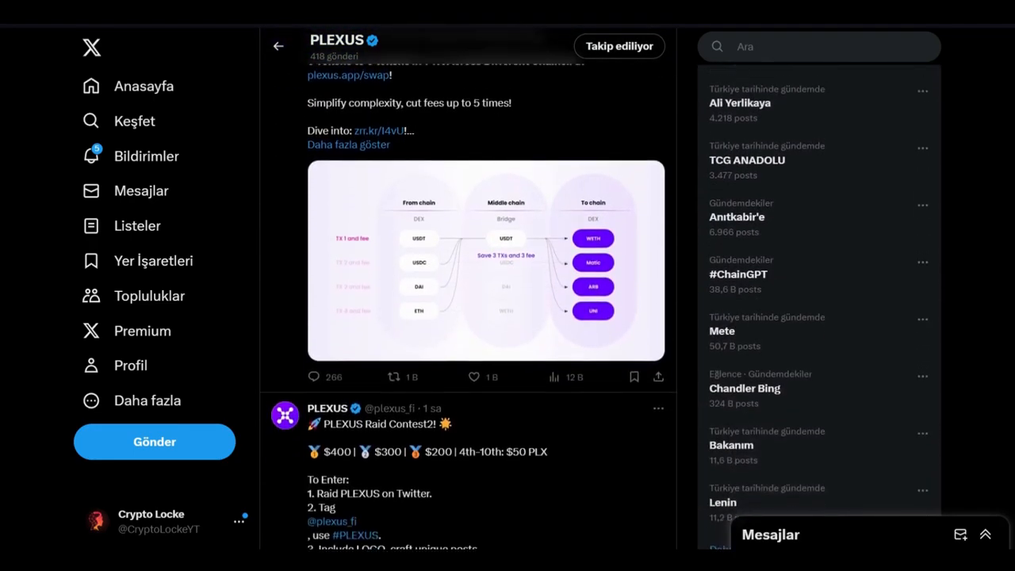
{"action": "scroll", "scroll_direction": "up", "scroll_amount": 3}
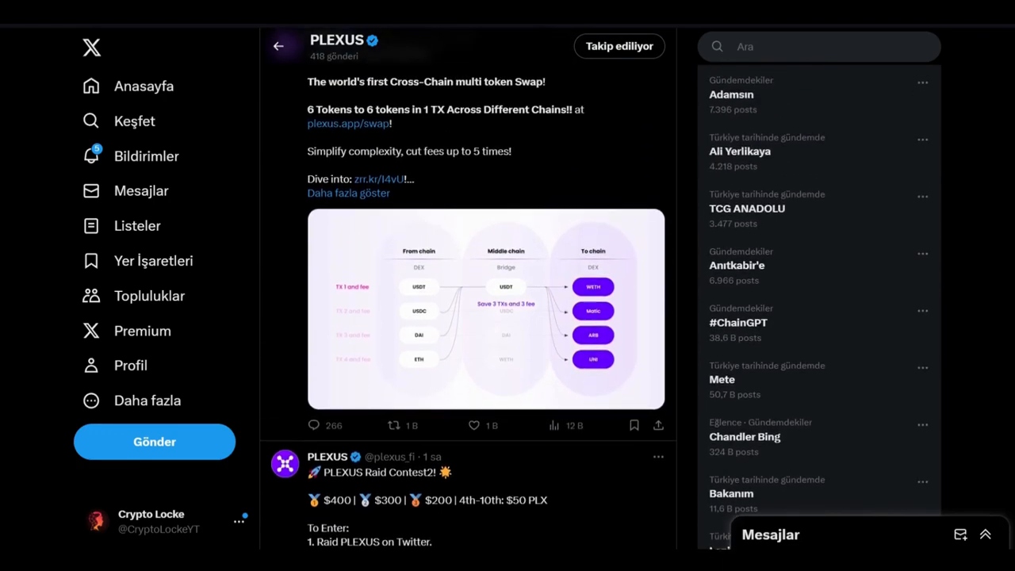
{"action": "scroll", "scroll_direction": "up", "scroll_amount": 3}
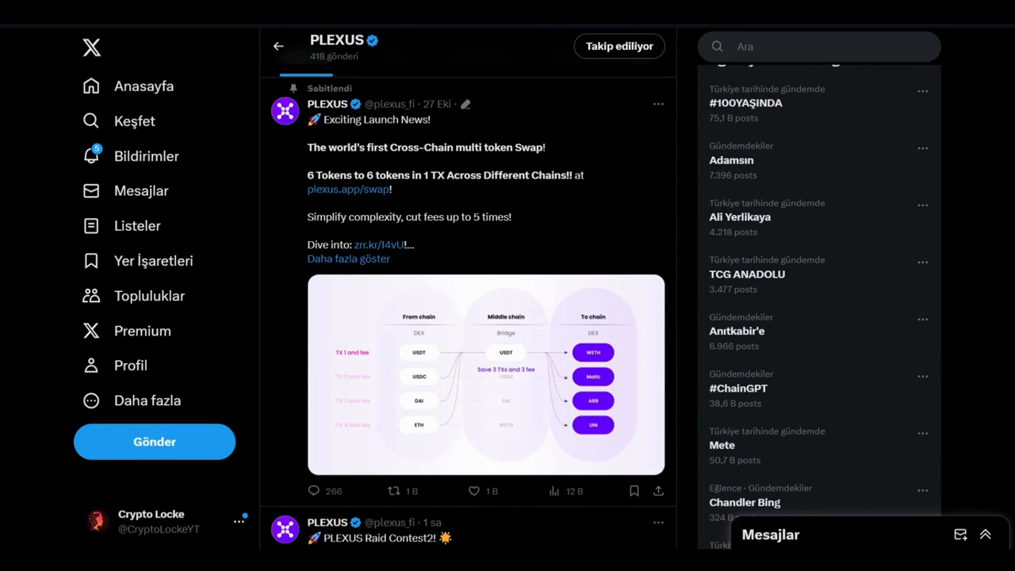
{"action": "left_click", "coordinate": [425, 146]}
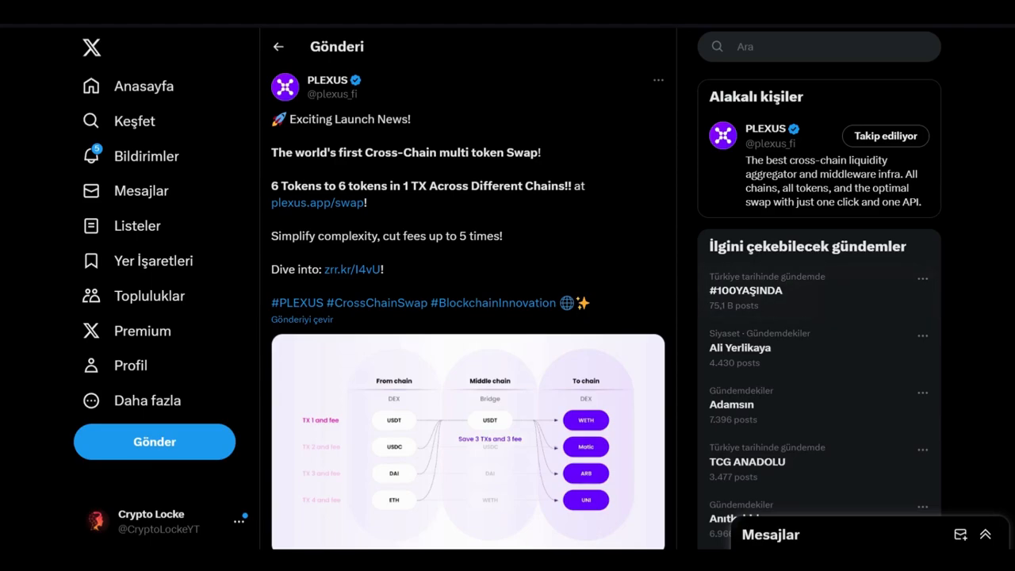
Enlarge the launch post's cross-chain swap diagram, inspect it, then return to the post.
{"action": "scroll", "scroll_direction": "down", "scroll_amount": 3}
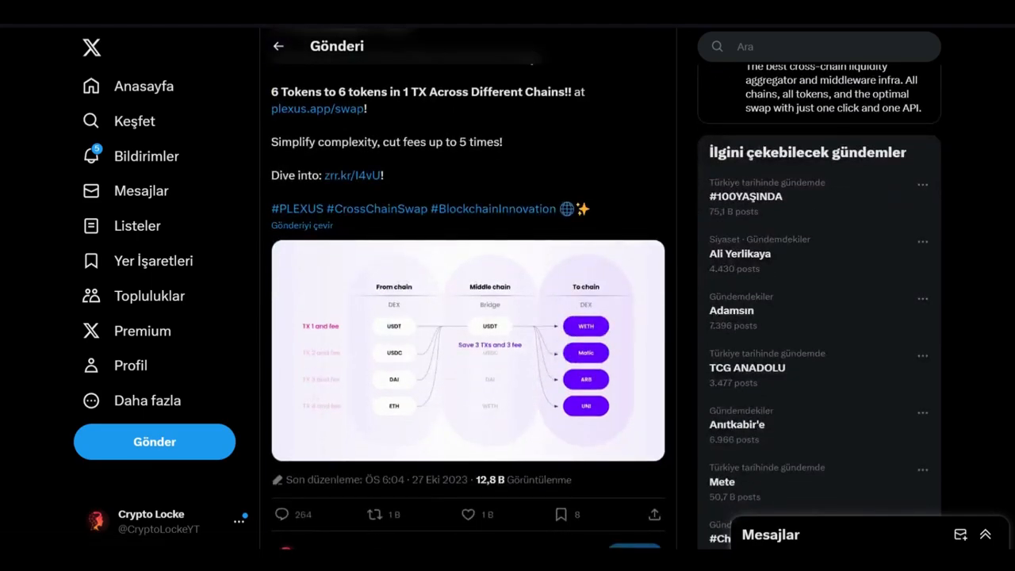
{"action": "left_click", "coordinate": [468, 349]}
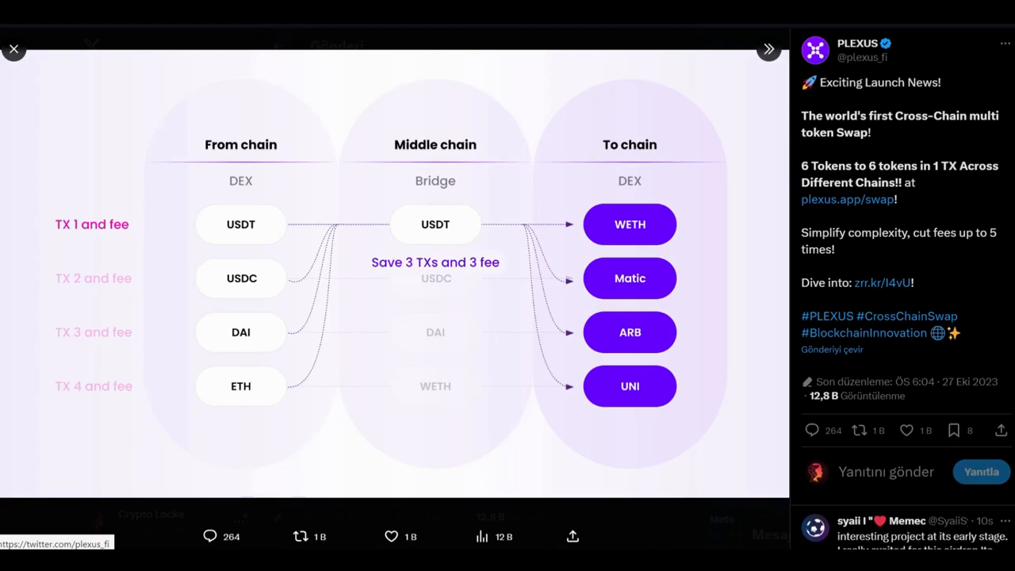
{"action": "left_click", "coordinate": [13, 47]}
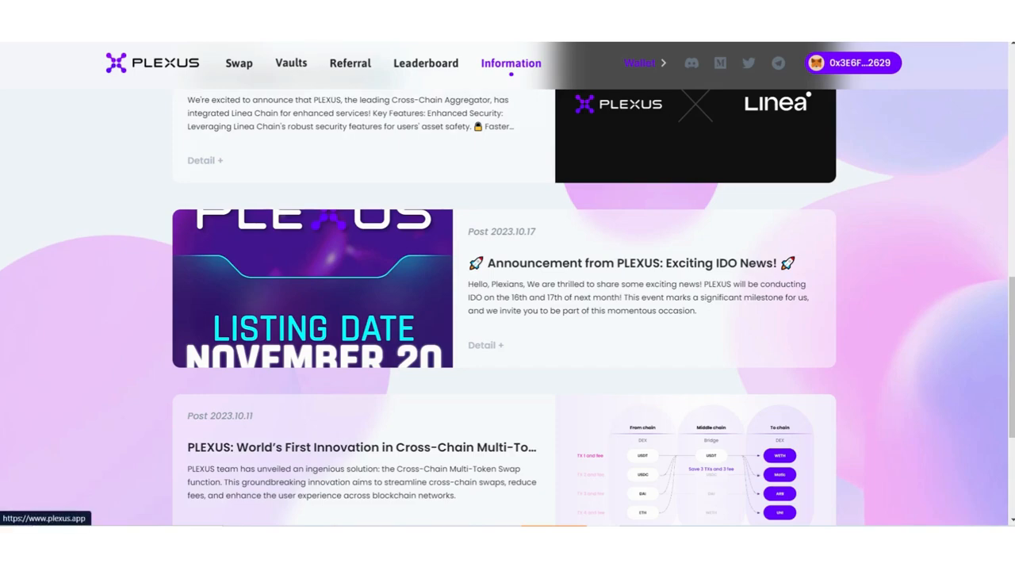
{"action": "mouse_move", "coordinate": [204, 160]}
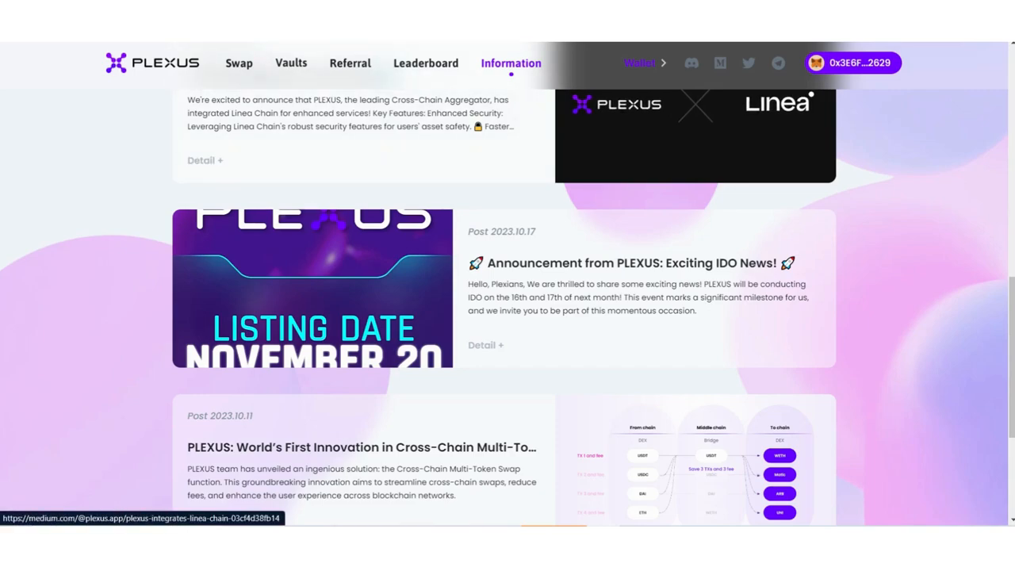